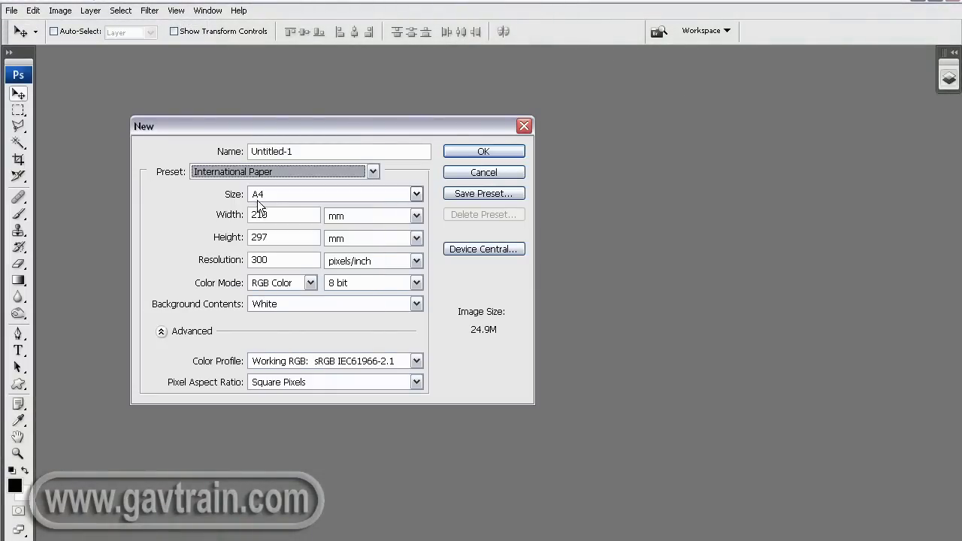
Create a blank A4 document, rotate it to landscape and duplicate it as Untitled-1 copy
{"action": "left_click", "coordinate": [484, 150]}
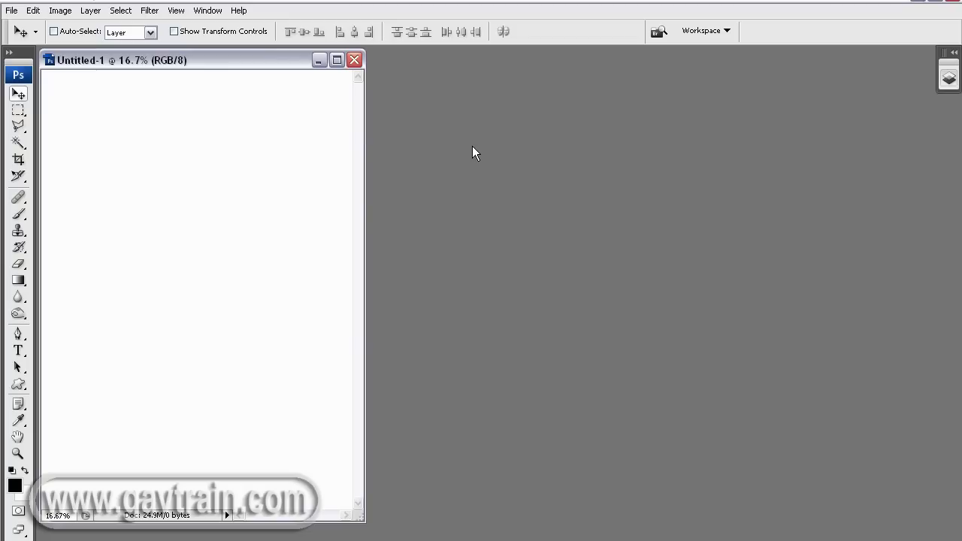
{"action": "mouse_move", "coordinate": [289, 84]}
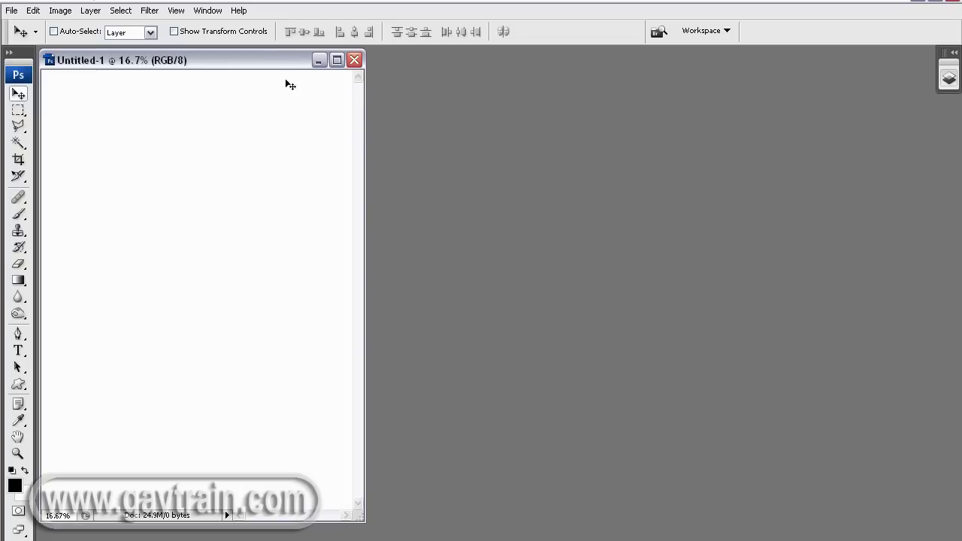
{"action": "left_click", "coordinate": [60, 9]}
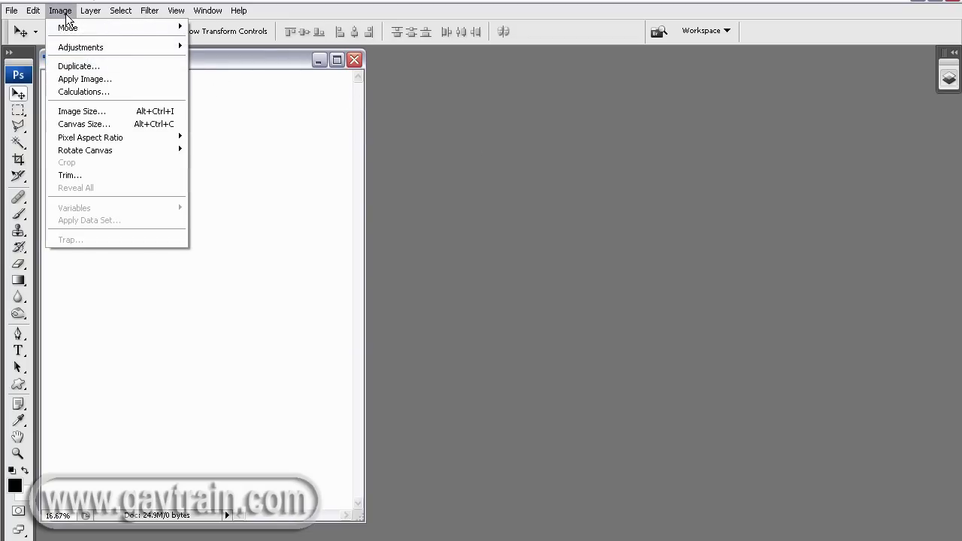
{"action": "mouse_move", "coordinate": [84, 150]}
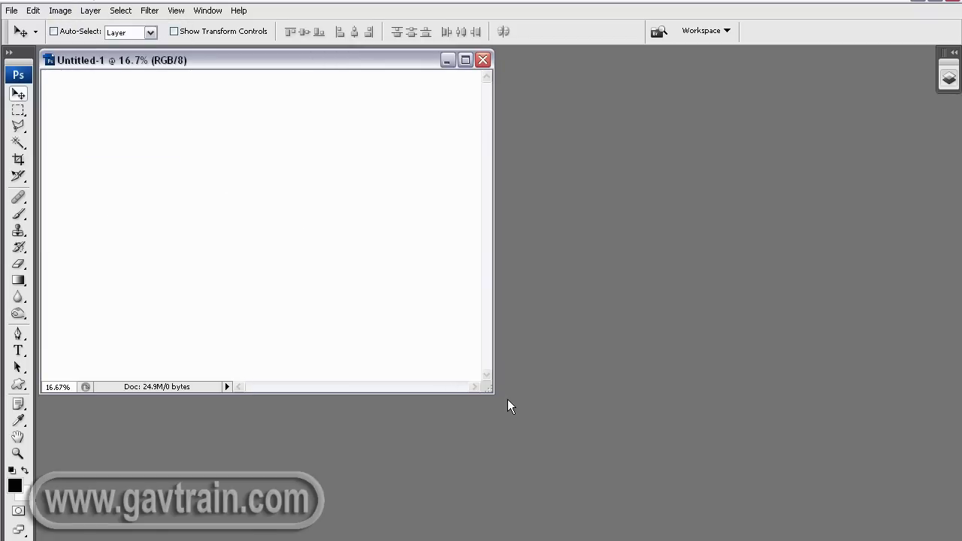
{"action": "mouse_move", "coordinate": [119, 105]}
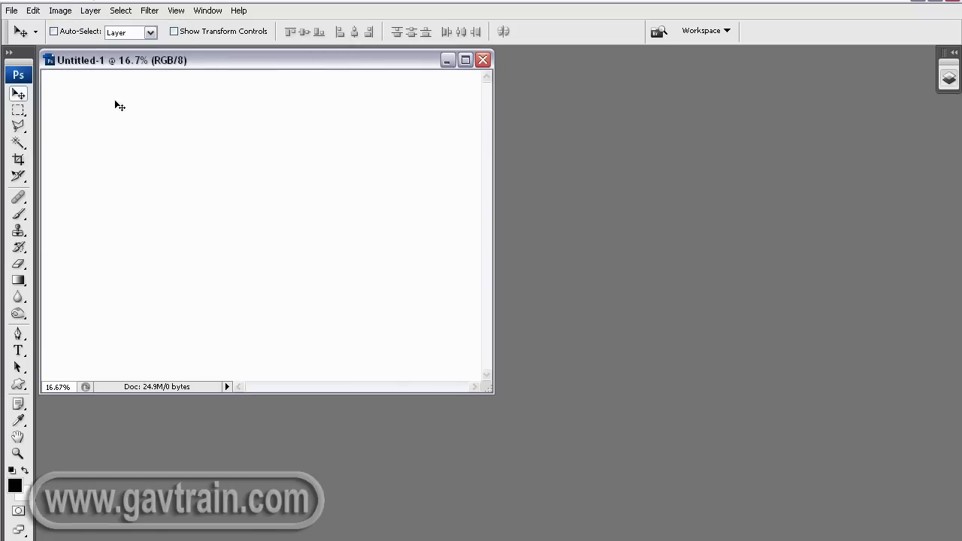
{"action": "left_click", "coordinate": [60, 9]}
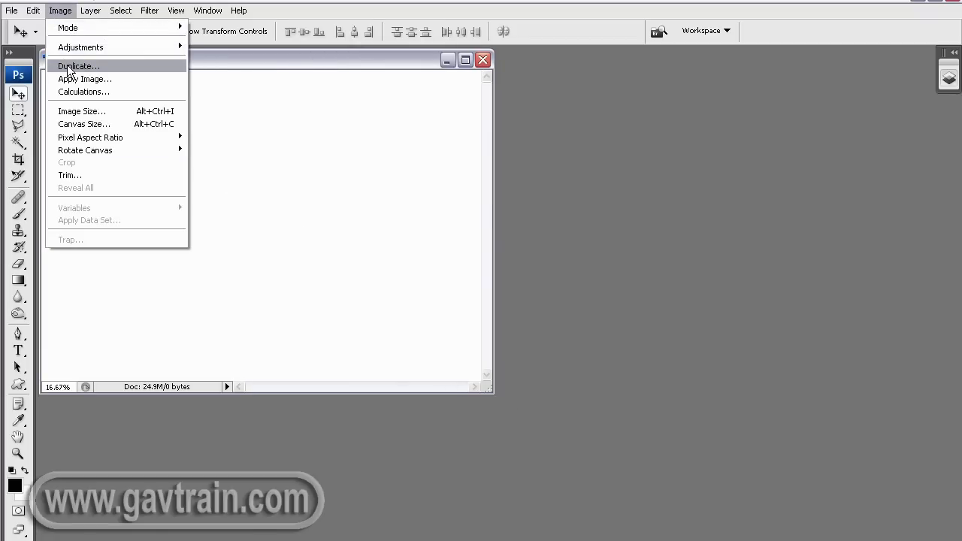
{"action": "left_click", "coordinate": [78, 66]}
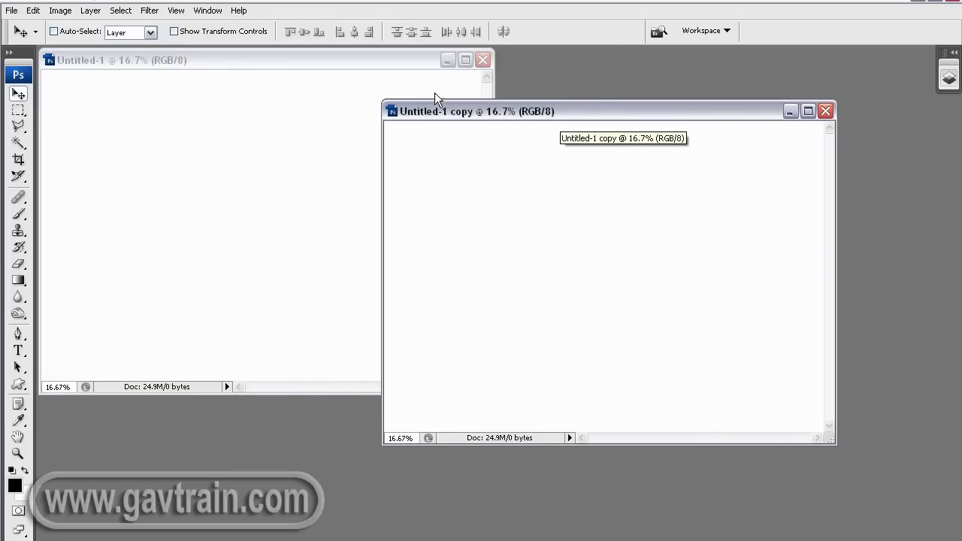
Minimize the original canvas window and enlarge the copy's window
{"action": "left_click", "coordinate": [446, 60]}
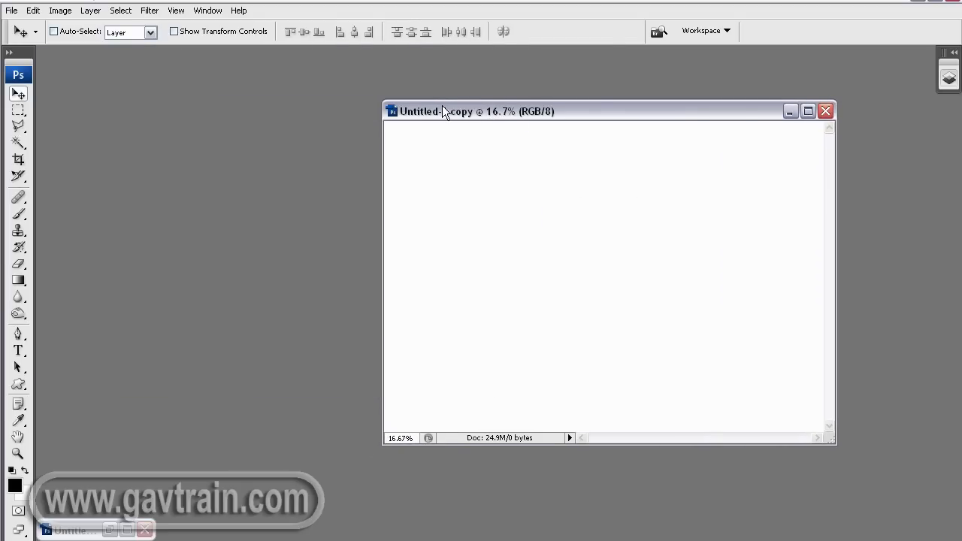
{"action": "left_click_drag", "start_coordinate": [448, 112], "coordinate": [198, 64]}
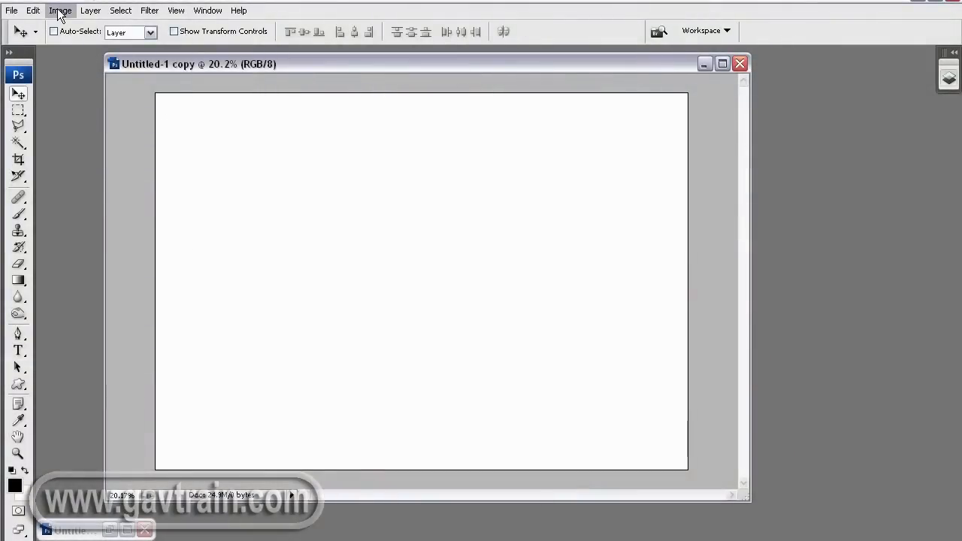
Set the canvas size to 10.693 by 7.267 inches, accepting the clipping warning
{"action": "left_click", "coordinate": [60, 9]}
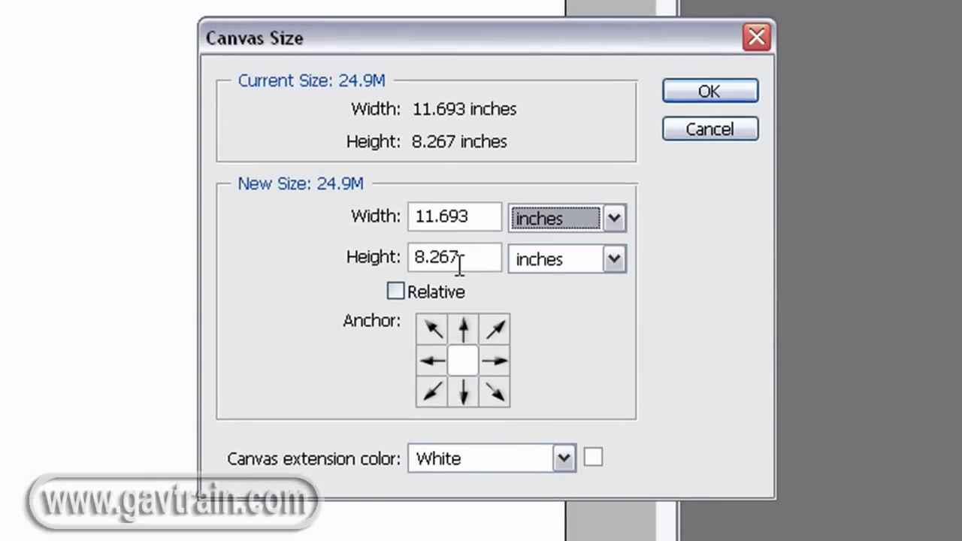
{"action": "mouse_move", "coordinate": [454, 257]}
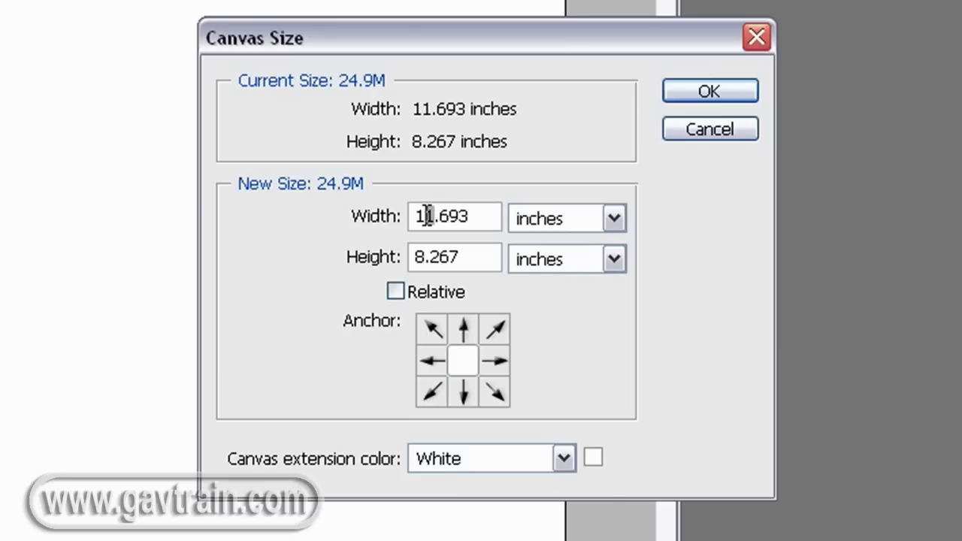
{"action": "type", "text": "10.693"}
{"action": "type", "text": "7.267"}
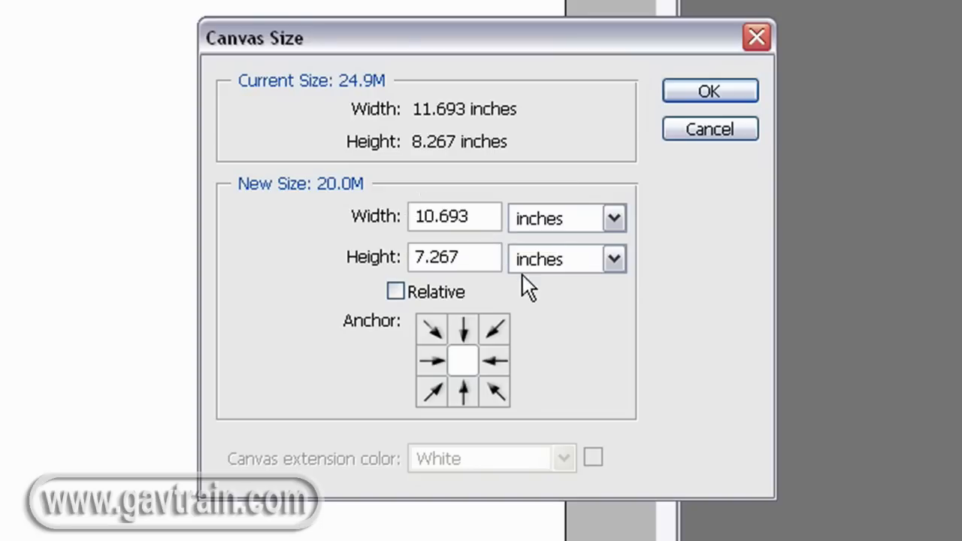
{"action": "mouse_move", "coordinate": [538, 316]}
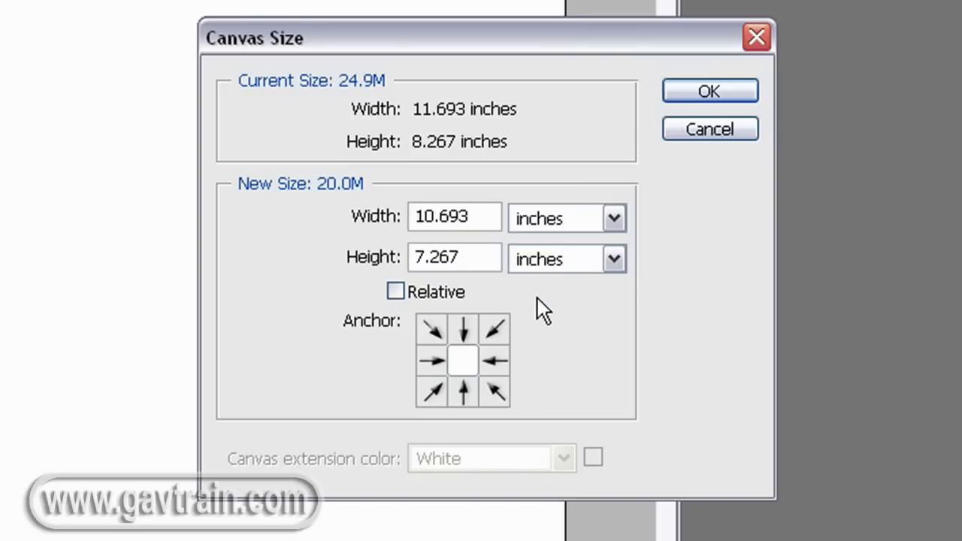
{"action": "left_click", "coordinate": [709, 90]}
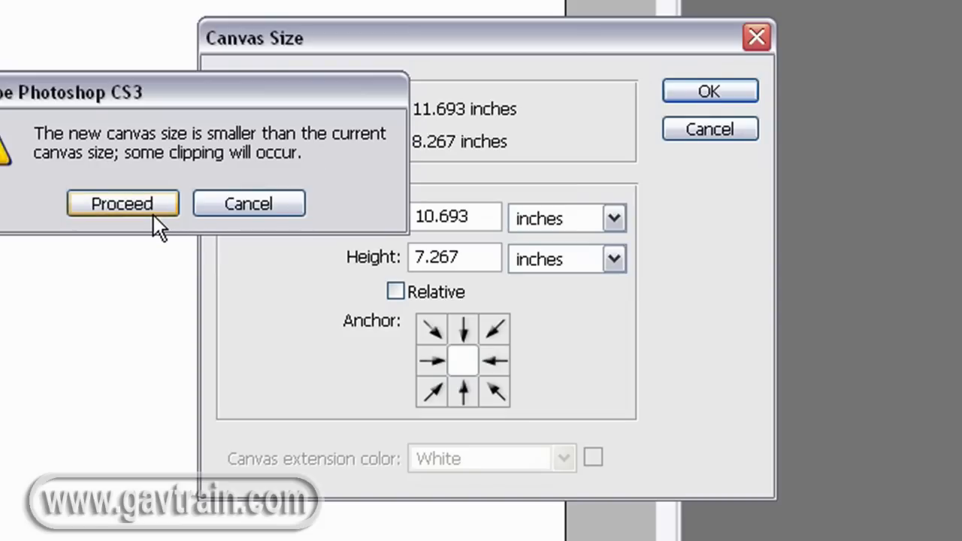
{"action": "left_click", "coordinate": [123, 202]}
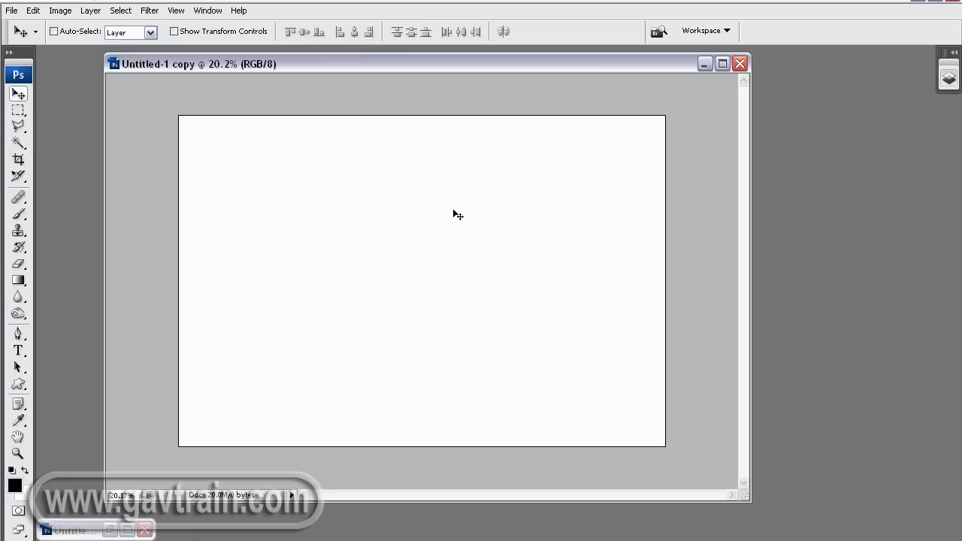
{"action": "mouse_move", "coordinate": [362, 124]}
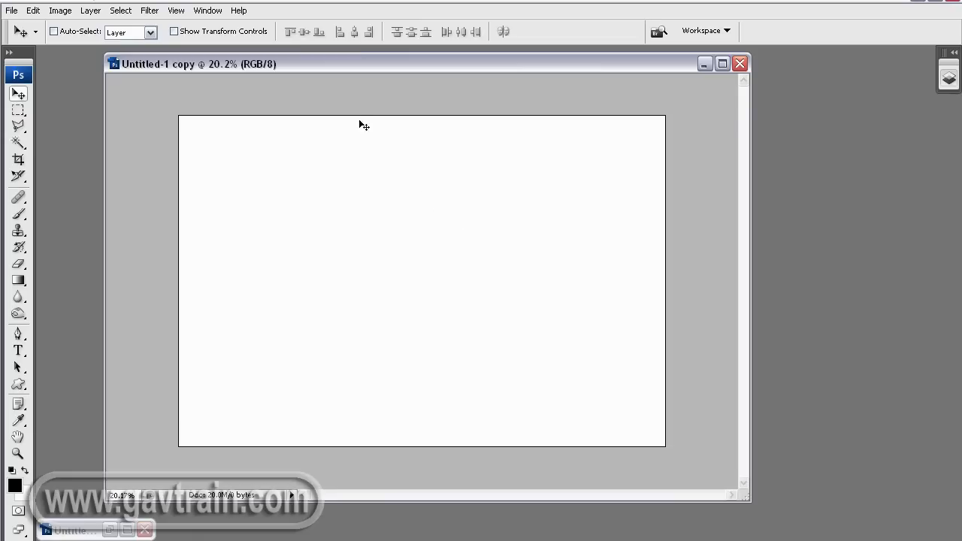
Set the canvas width to 30 percent, accepting the clipping warning
{"action": "left_click", "coordinate": [60, 9]}
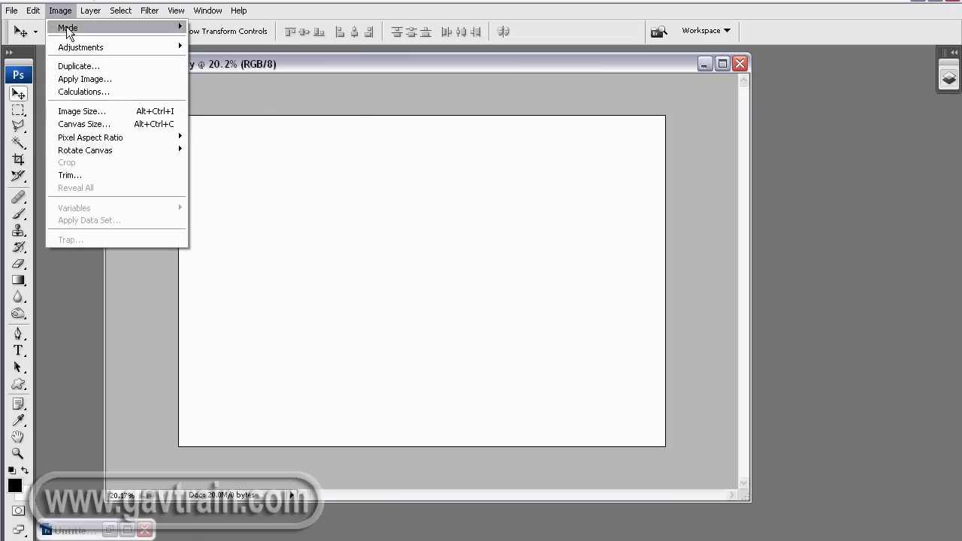
{"action": "left_click", "coordinate": [85, 123]}
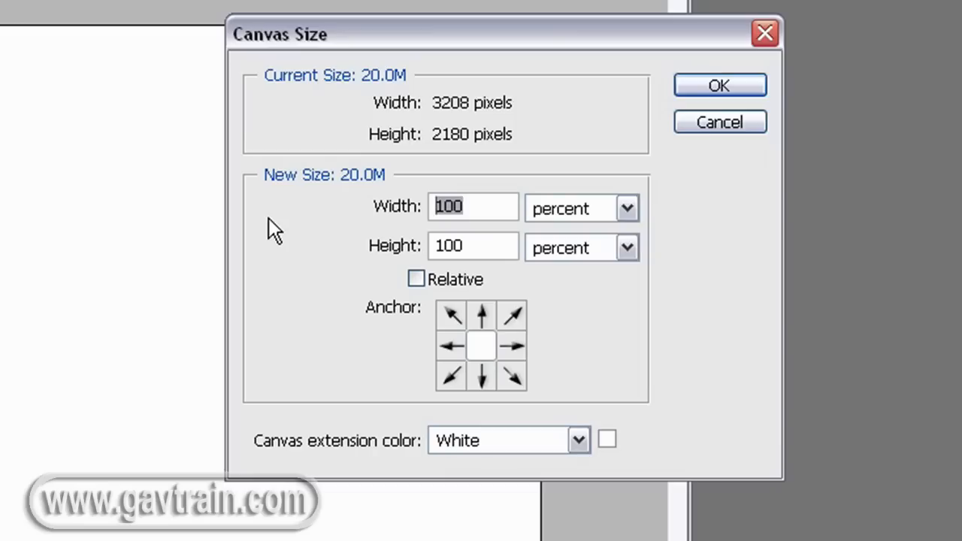
{"action": "type", "text": "33"}
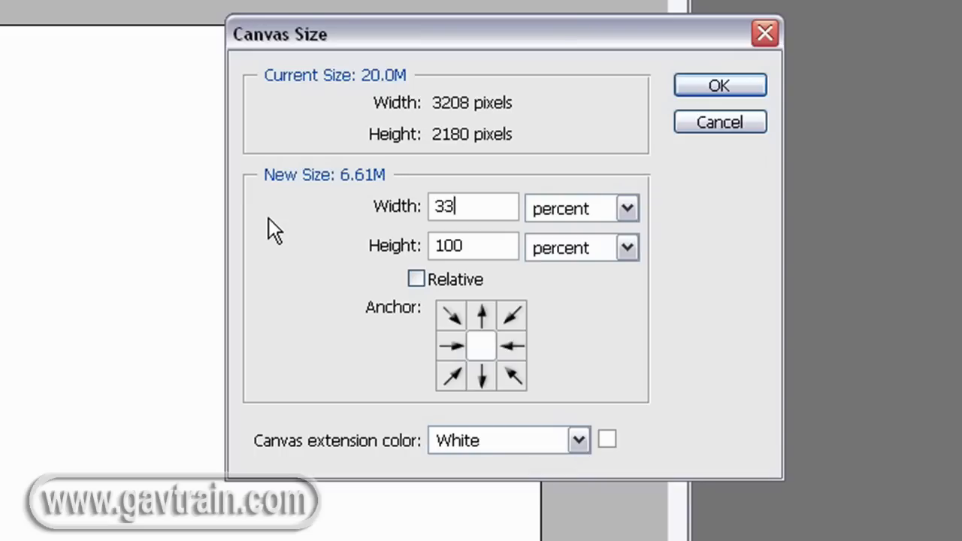
{"action": "type", "text": "30"}
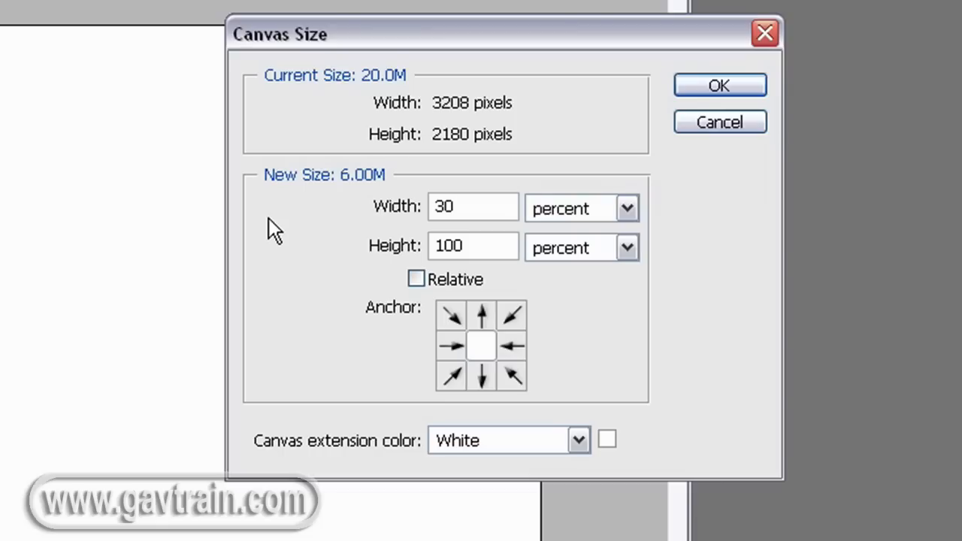
{"action": "left_click", "coordinate": [718, 85]}
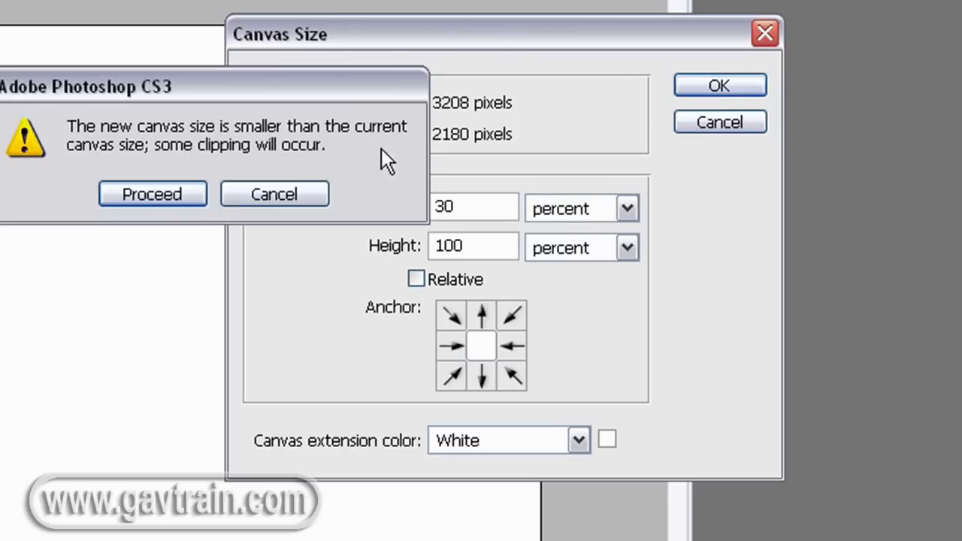
{"action": "left_click", "coordinate": [152, 194]}
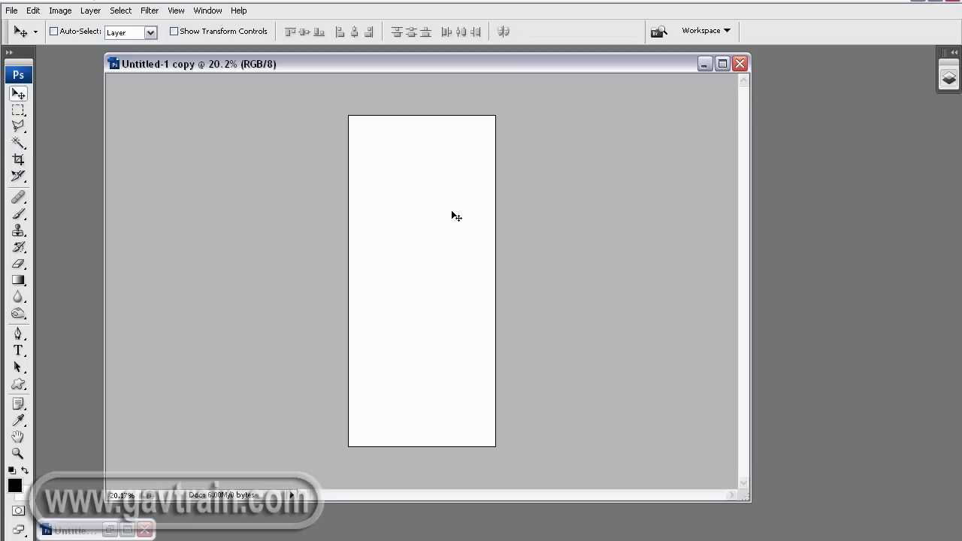
{"action": "mouse_move", "coordinate": [24, 31]}
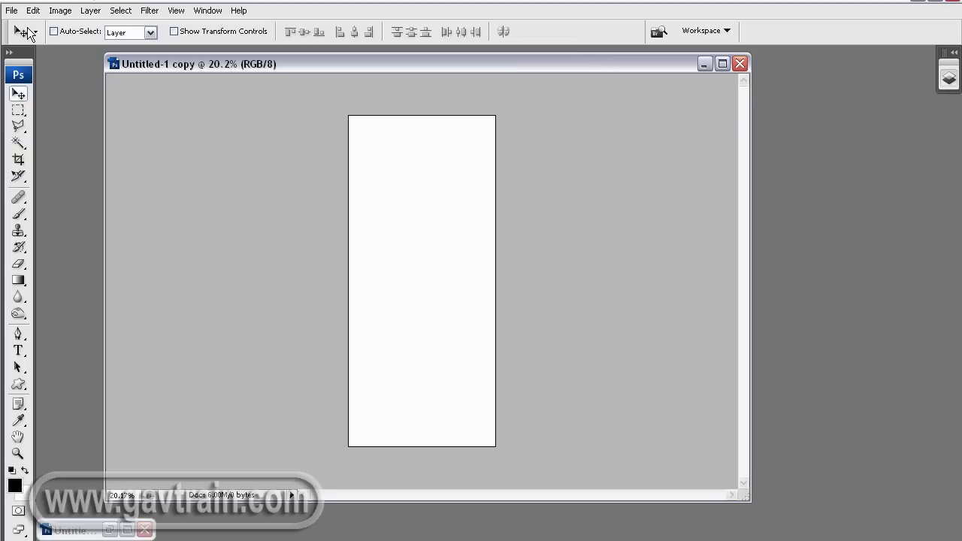
Open Castle.jpg from recent files, select the whole image, then close the photo
{"action": "left_click", "coordinate": [12, 9]}
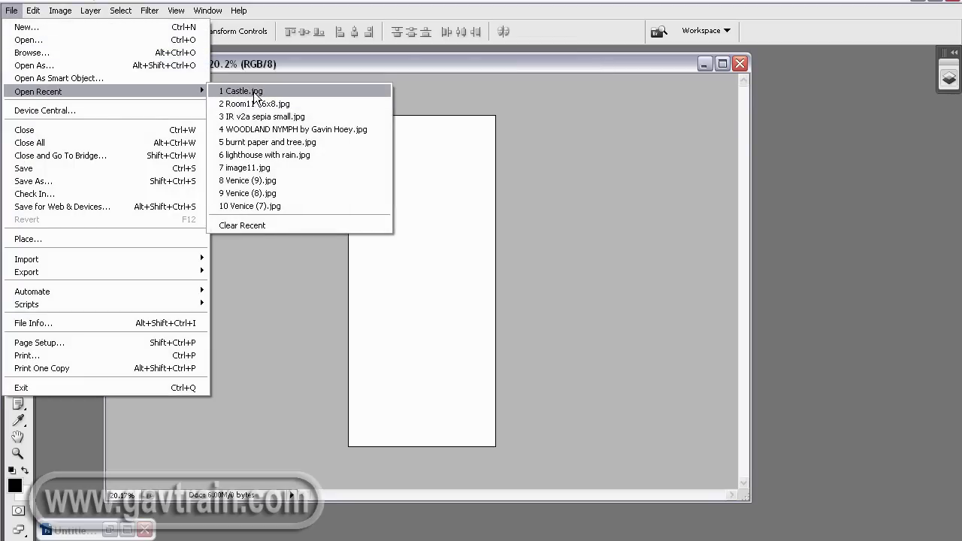
{"action": "left_click", "coordinate": [241, 92]}
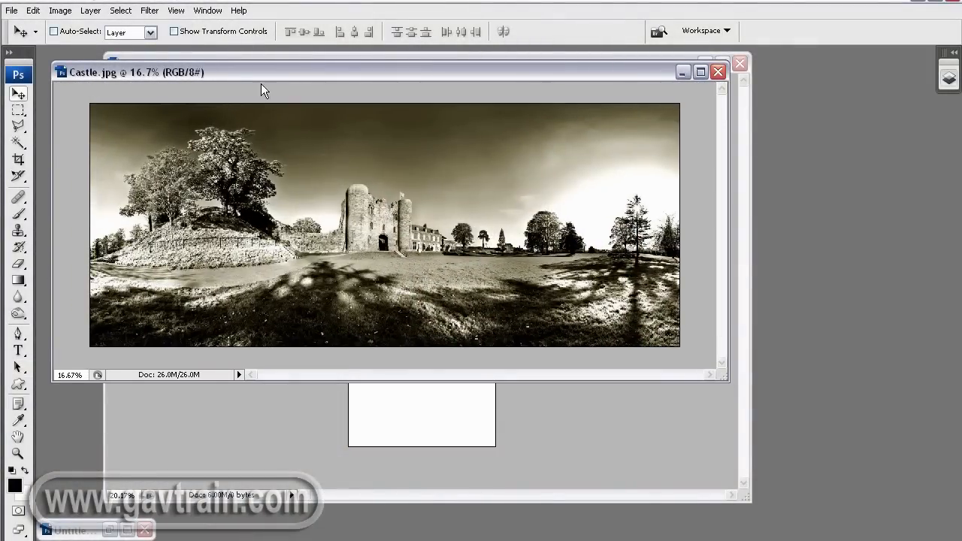
{"action": "key", "text": "ctrl+a"}
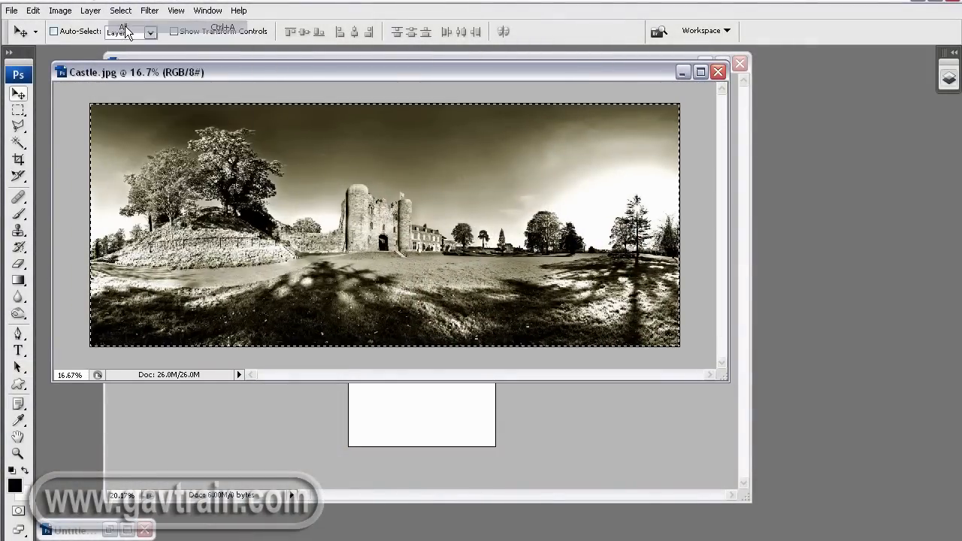
{"action": "left_click", "coordinate": [33, 9]}
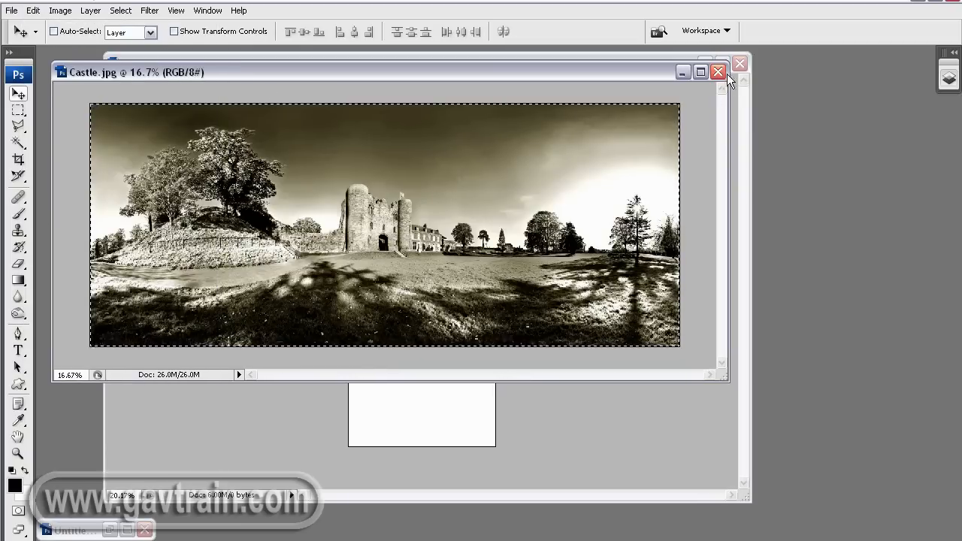
{"action": "left_click", "coordinate": [719, 72]}
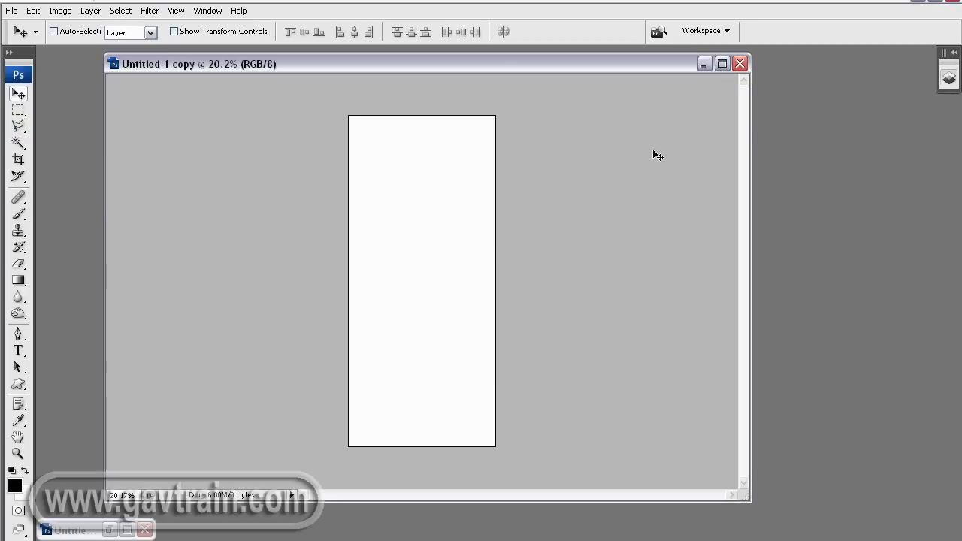
Paste the castle panorama and free-transform it down to the canvas height
{"action": "left_click", "coordinate": [33, 9]}
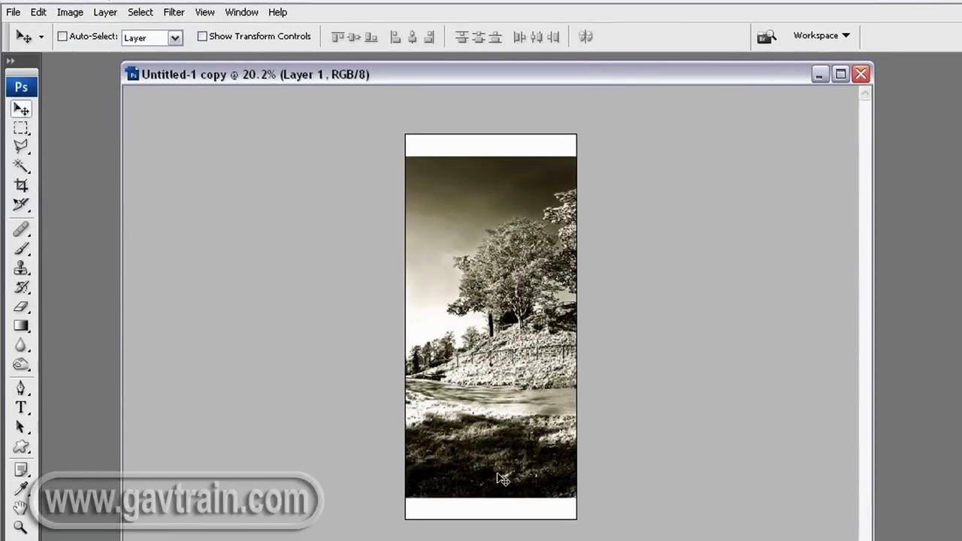
{"action": "left_click", "coordinate": [38, 12]}
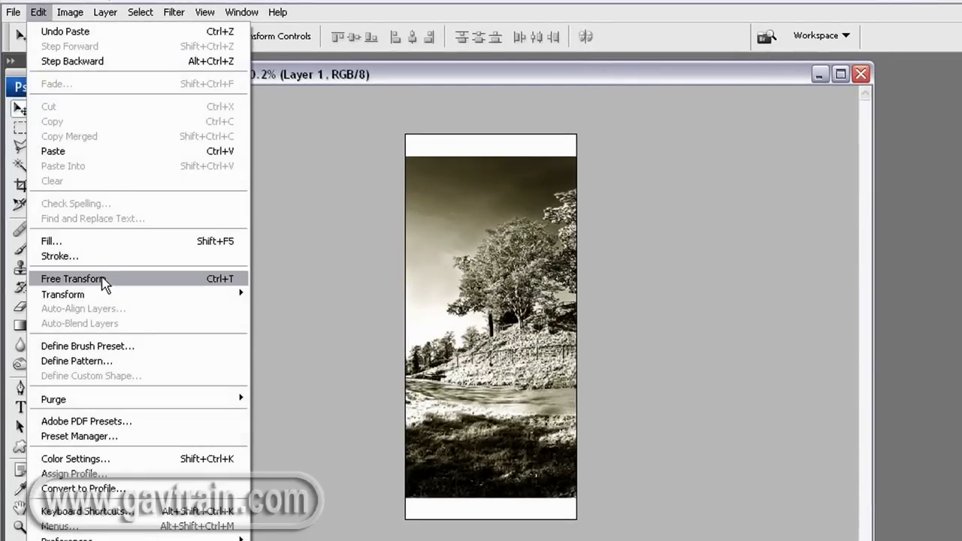
{"action": "left_click", "coordinate": [72, 278]}
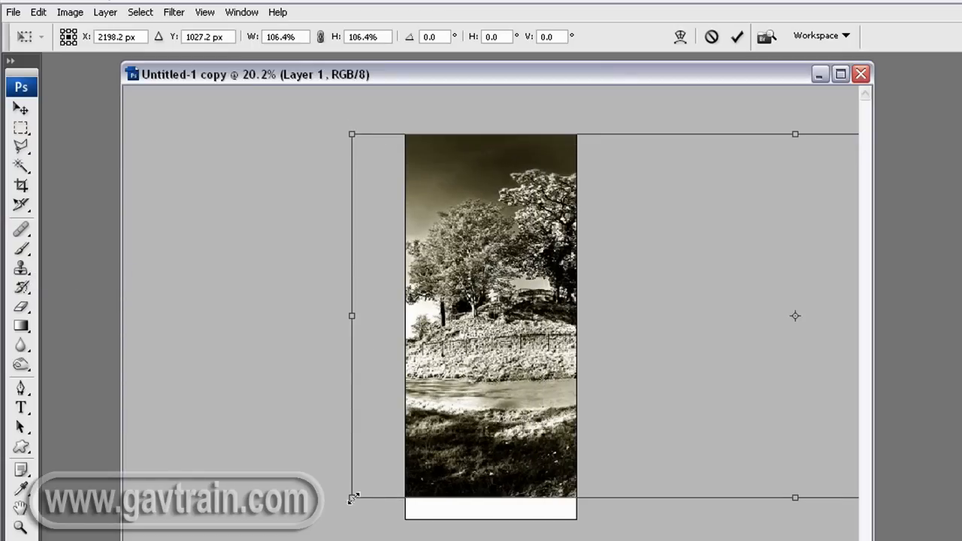
{"action": "left_click_drag", "start_coordinate": [351, 498], "coordinate": [292, 521]}
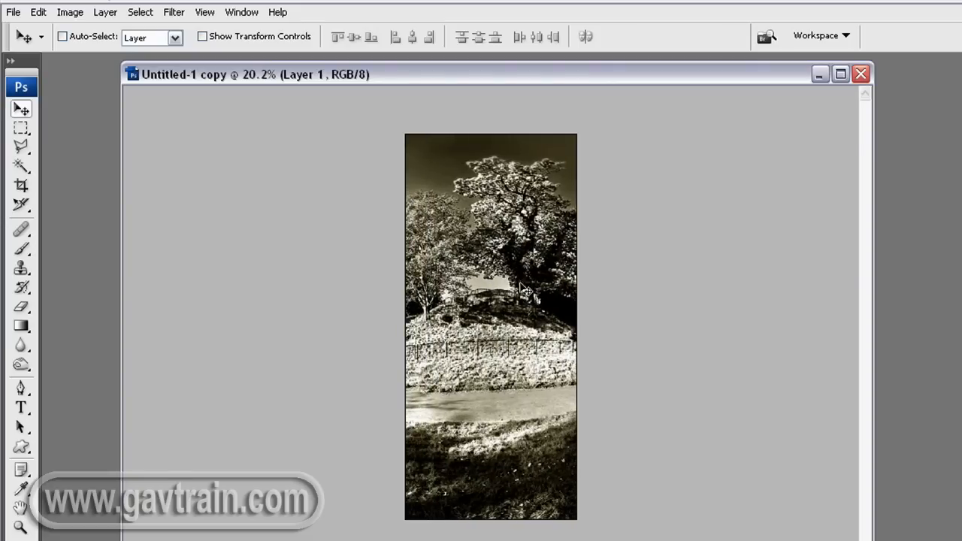
{"action": "mouse_move", "coordinate": [904, 174]}
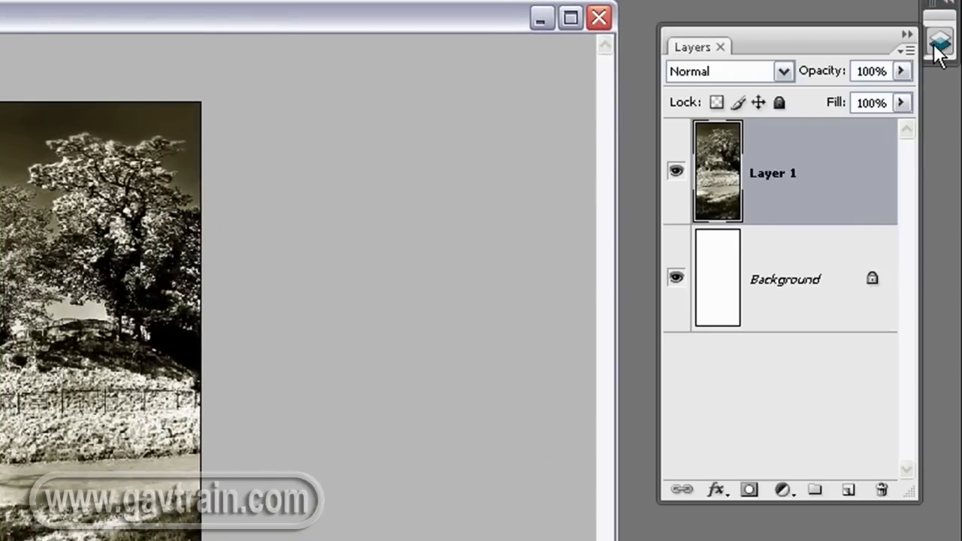
{"action": "mouse_move", "coordinate": [716, 186]}
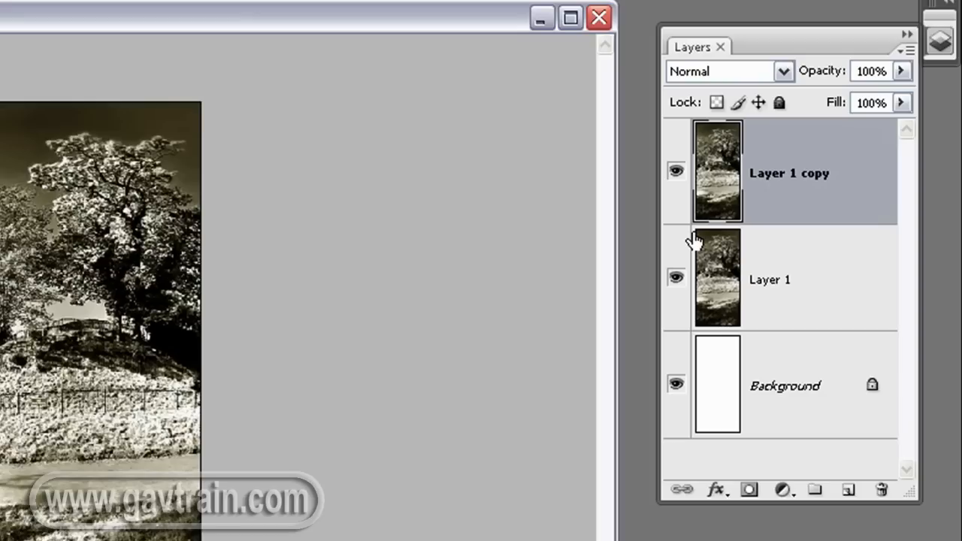
{"action": "mouse_move", "coordinate": [209, 330]}
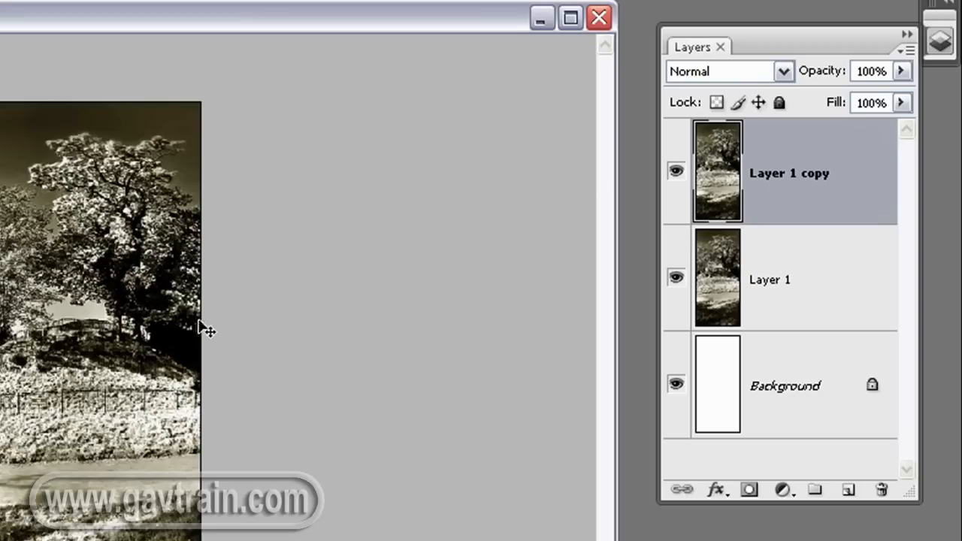
{"action": "mouse_move", "coordinate": [168, 355]}
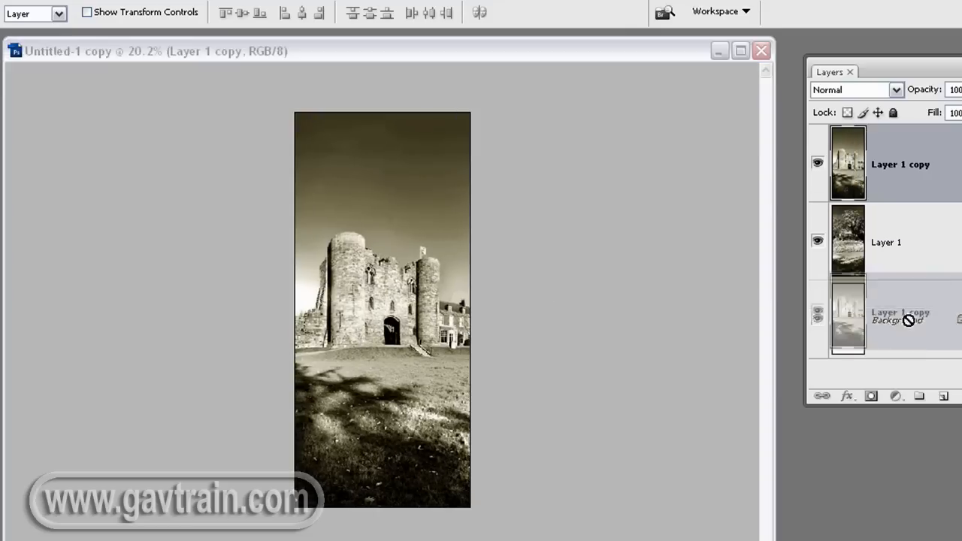
Duplicate the panorama layer with Ctrl+J
{"action": "key", "text": "Ctrl+J"}
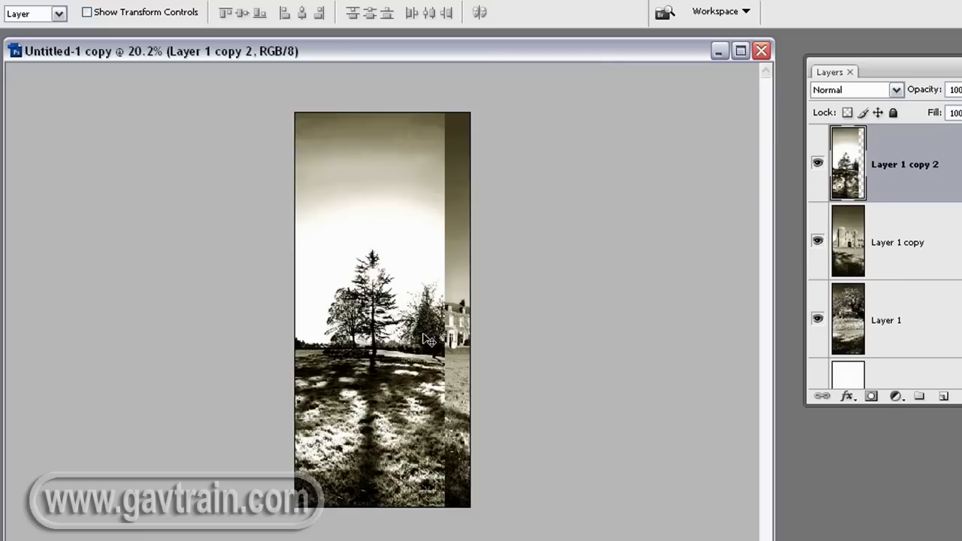
{"action": "mouse_move", "coordinate": [364, 293]}
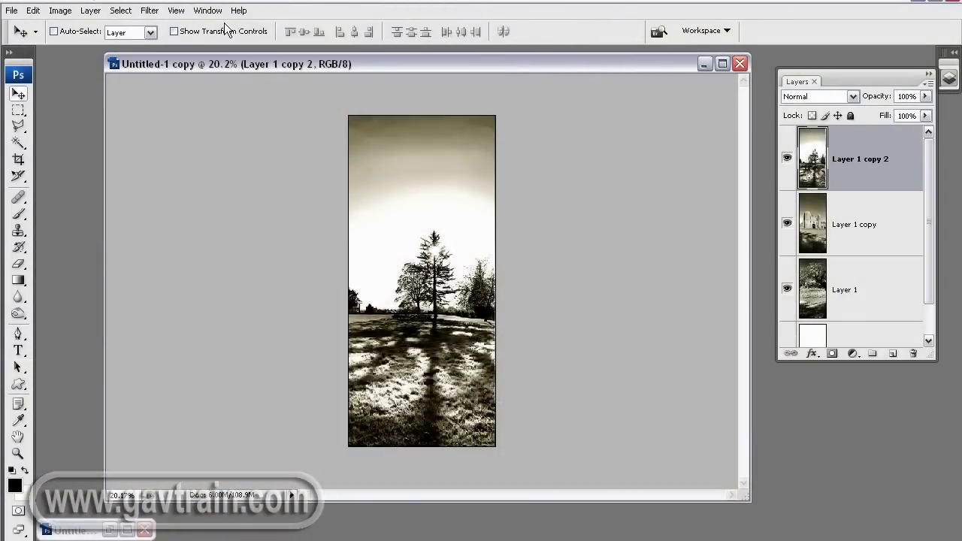
In Untitled-1 copy, hide the lone tree layer, select the castle layer and switch to Untitled-1
{"action": "left_click", "coordinate": [121, 9]}
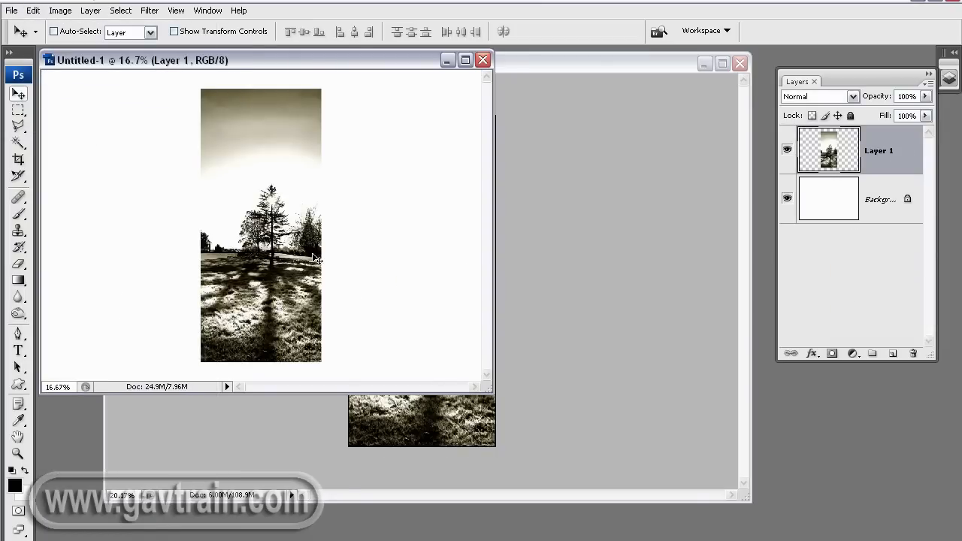
{"action": "mouse_move", "coordinate": [218, 327]}
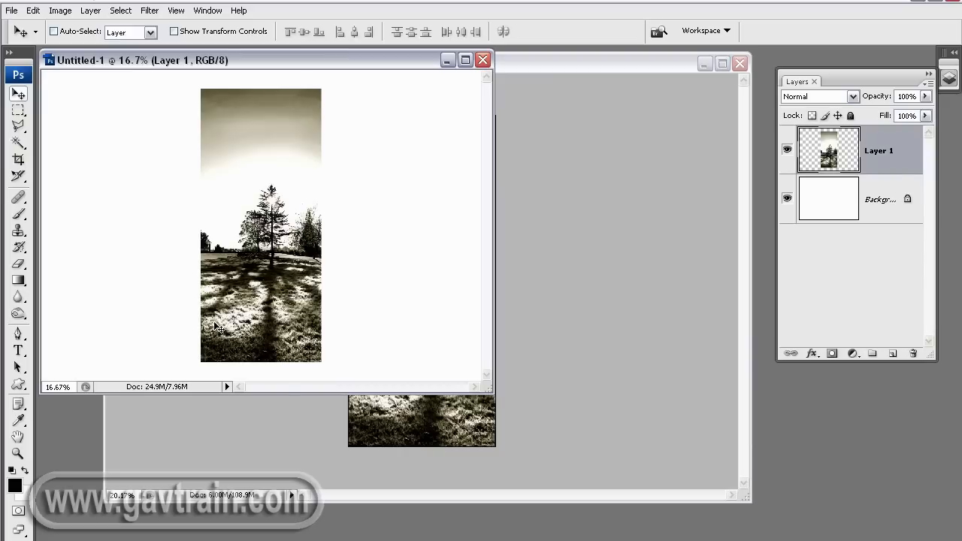
{"action": "mouse_move", "coordinate": [272, 316]}
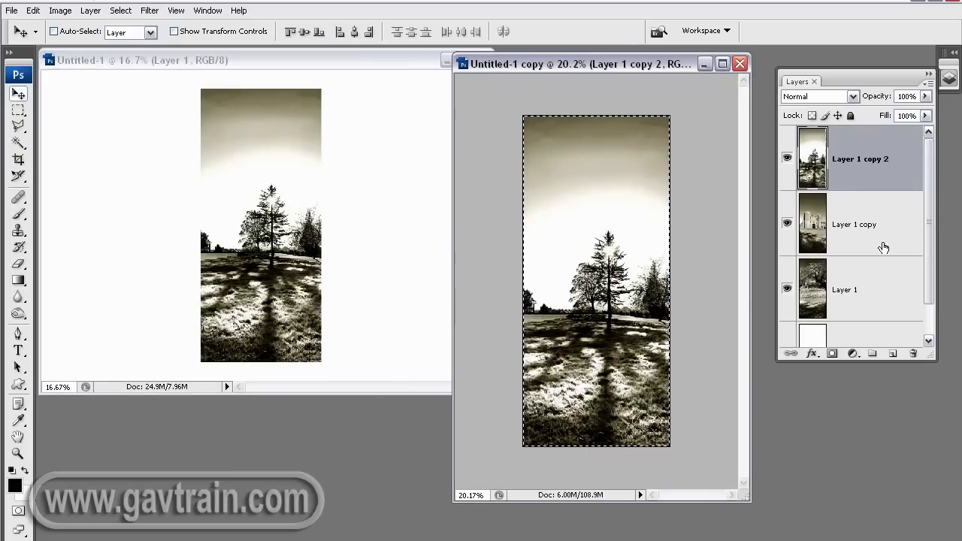
{"action": "left_click", "coordinate": [787, 158]}
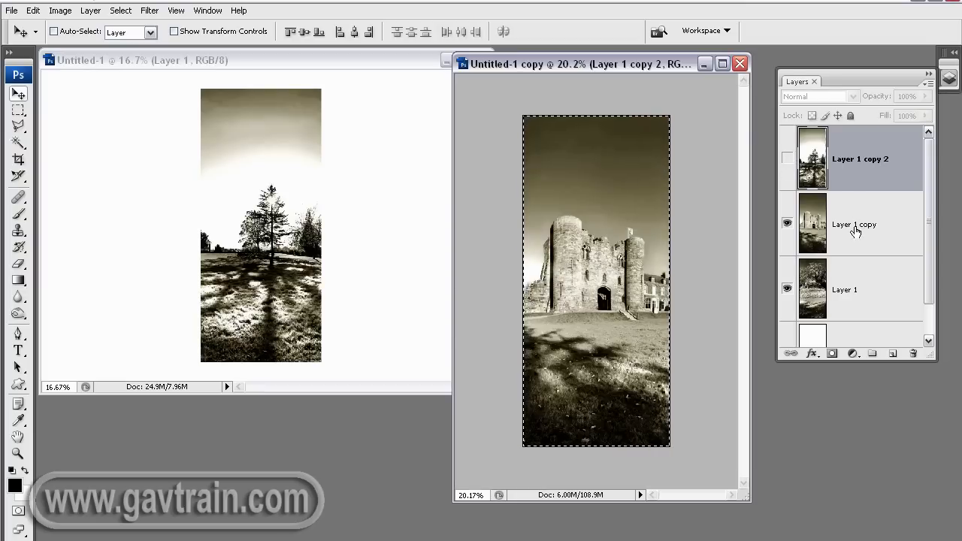
{"action": "left_click", "coordinate": [857, 224]}
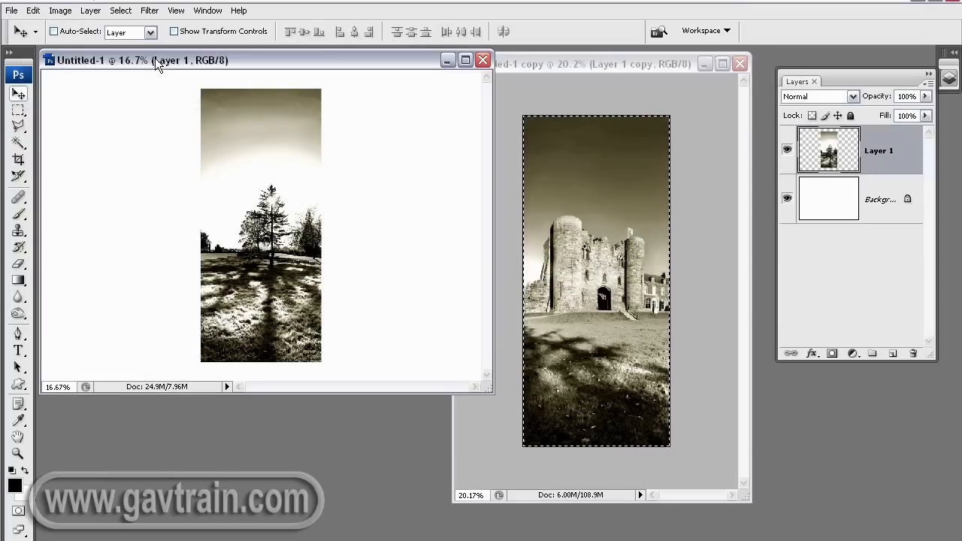
{"action": "left_click", "coordinate": [33, 9]}
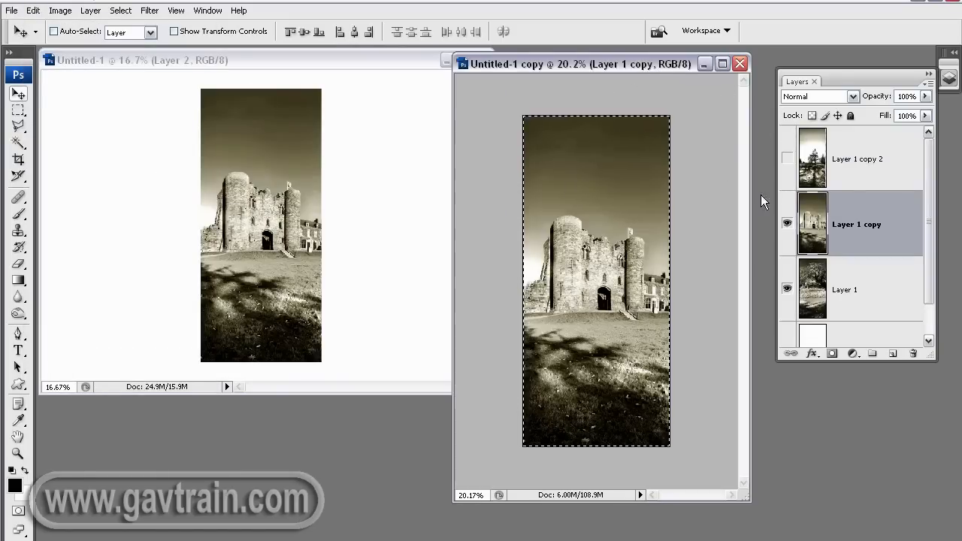
Hide the castle layer, select the hillside layer and paste it into the Untitled-1 page
{"action": "left_click", "coordinate": [787, 289]}
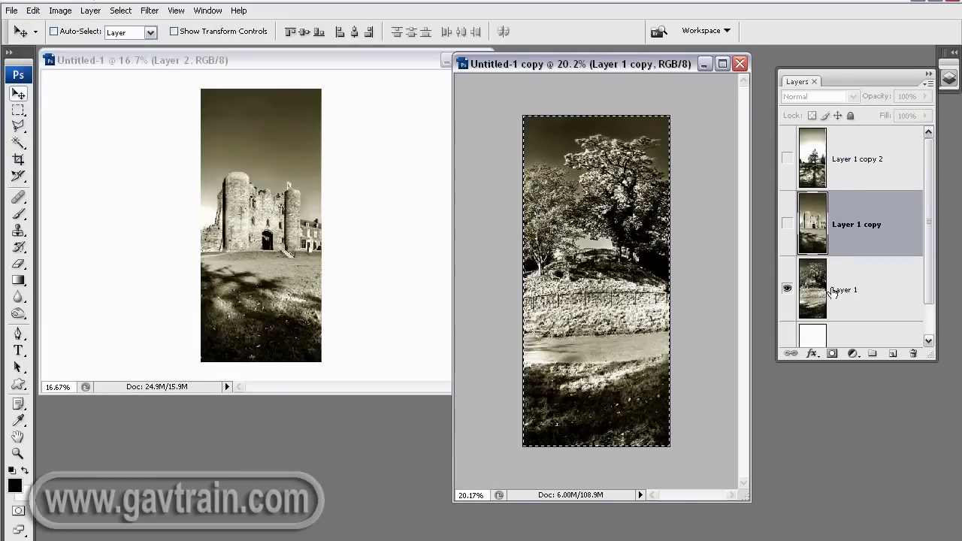
{"action": "left_click", "coordinate": [849, 289]}
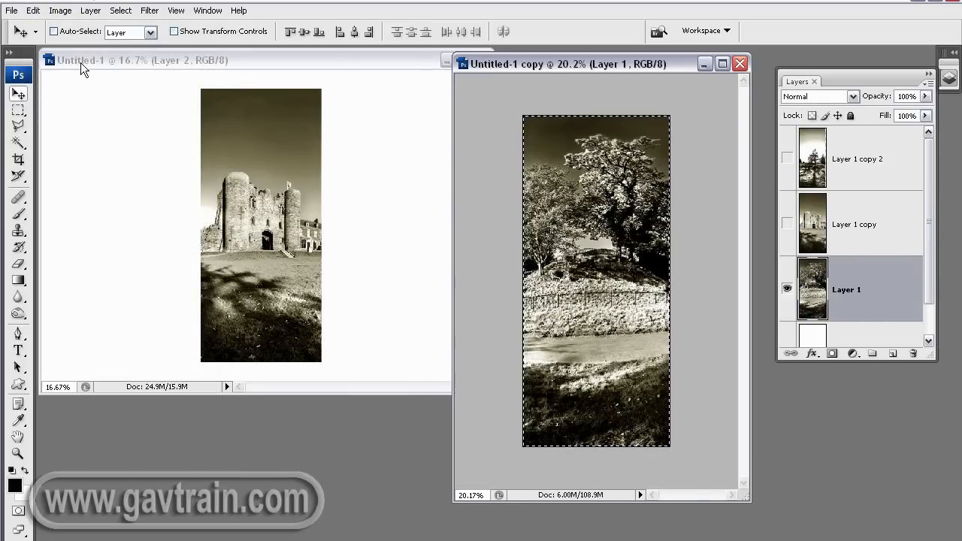
{"action": "left_click", "coordinate": [33, 9]}
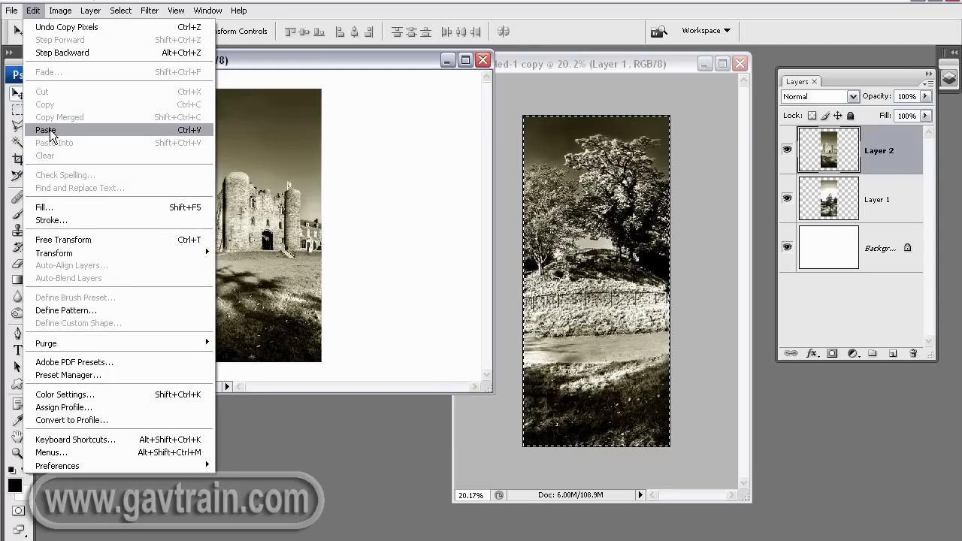
{"action": "left_click", "coordinate": [45, 129]}
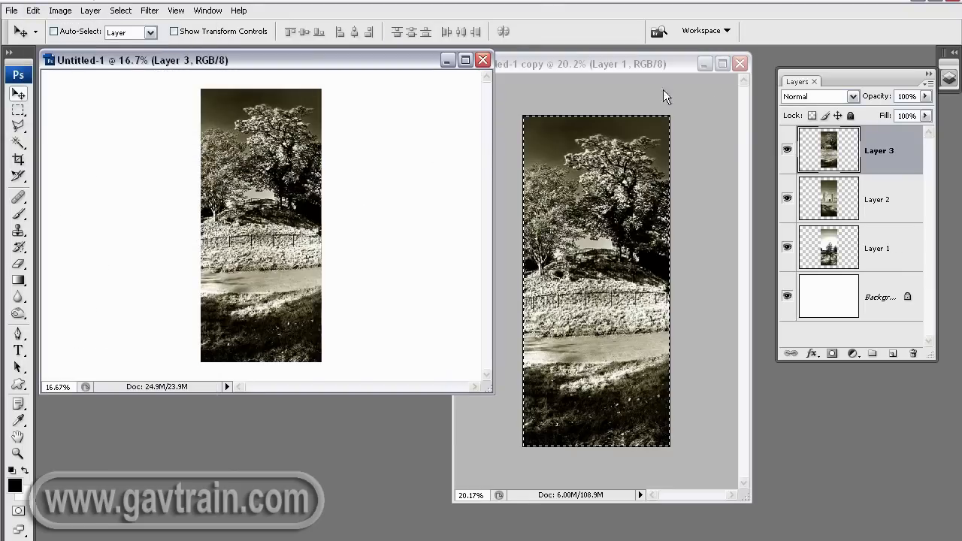
Close Untitled-1 copy, discarding its unsaved changes
{"action": "left_click", "coordinate": [739, 63]}
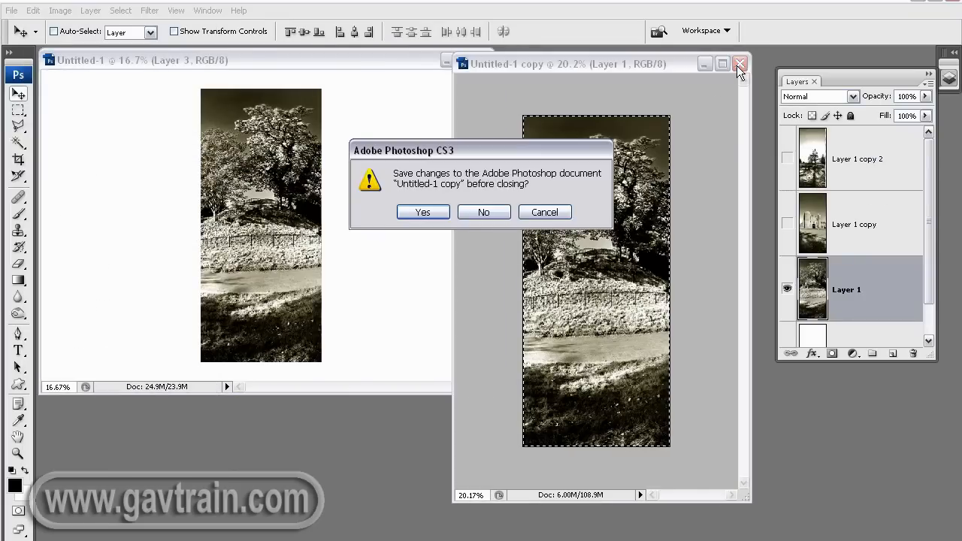
{"action": "left_click", "coordinate": [484, 211]}
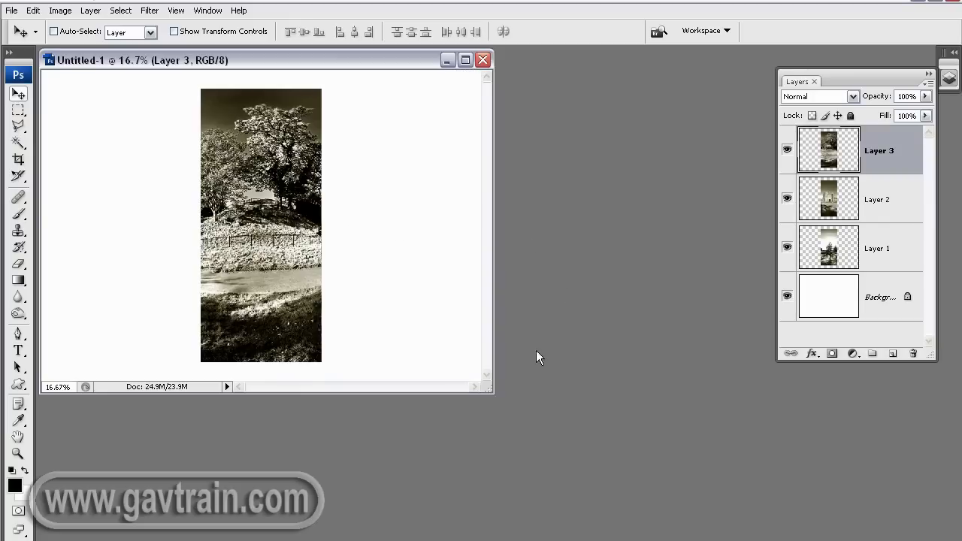
{"action": "mouse_move", "coordinate": [924, 78]}
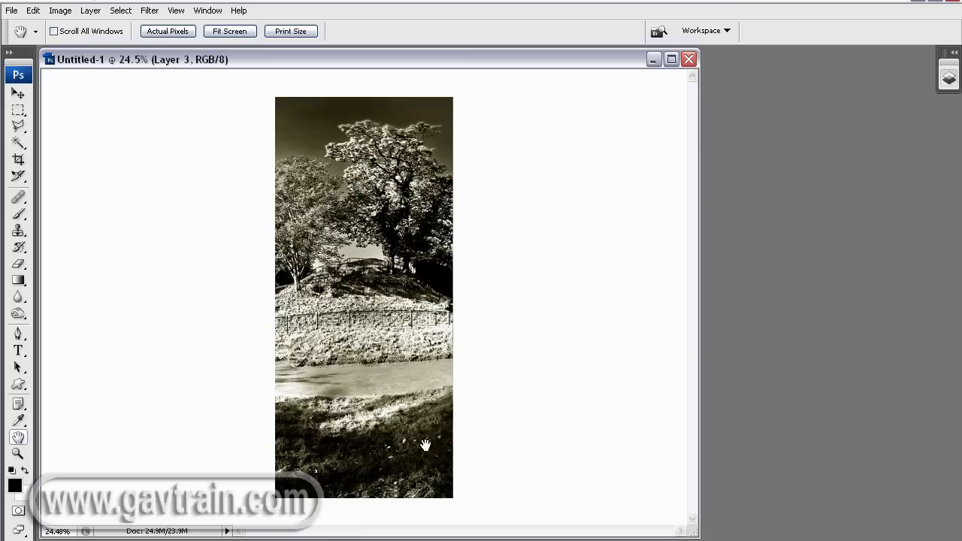
{"action": "mouse_move", "coordinate": [664, 337]}
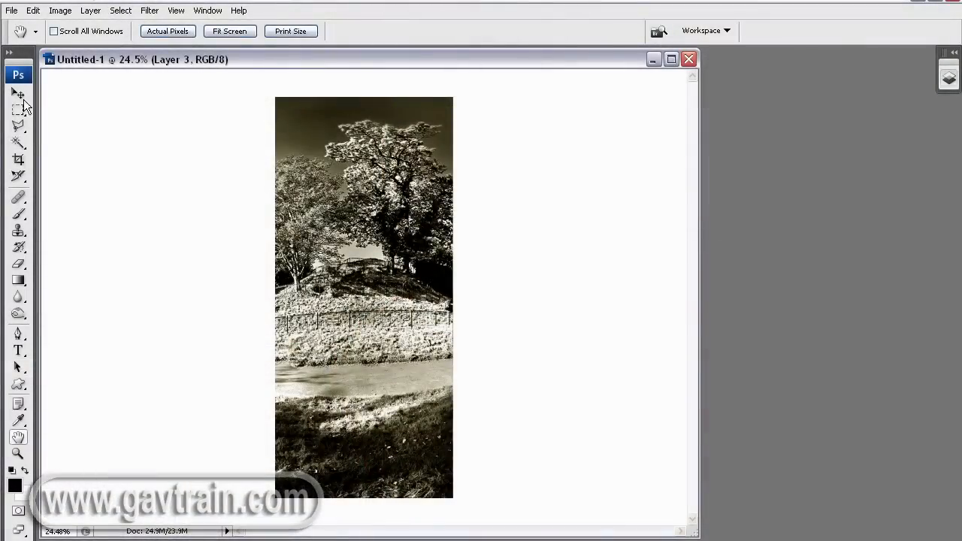
Switch to the Move tool and select the lone tree panel layer
{"action": "left_click", "coordinate": [18, 93]}
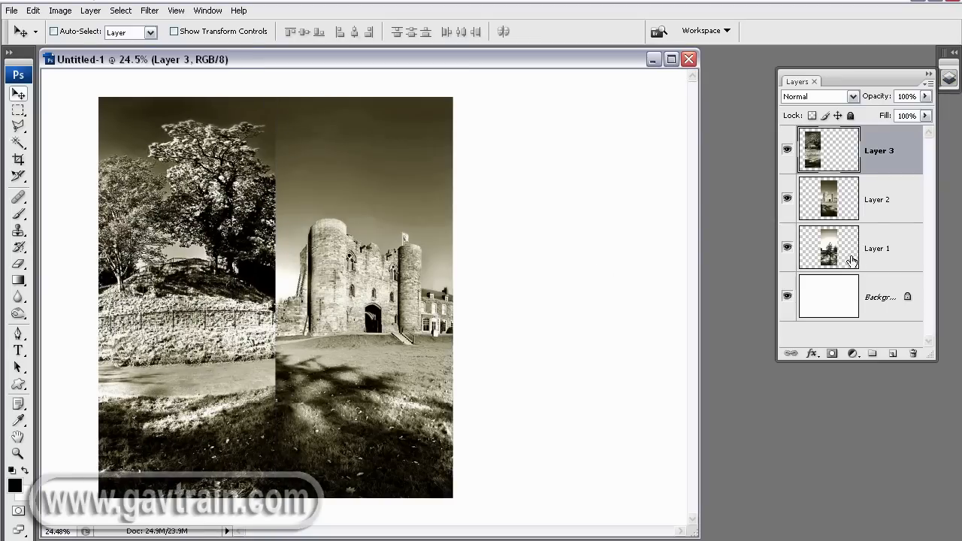
{"action": "left_click", "coordinate": [876, 248]}
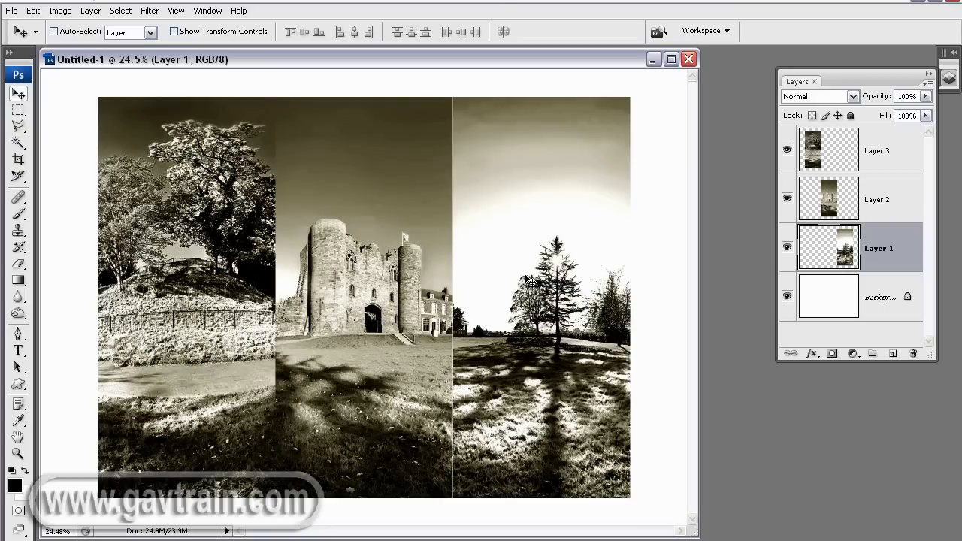
{"action": "mouse_move", "coordinate": [555, 295]}
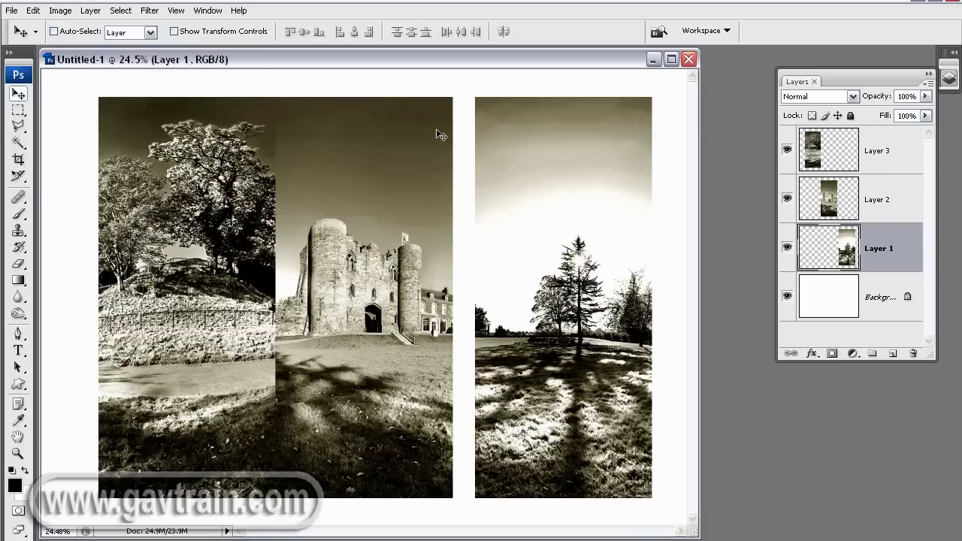
{"action": "mouse_move", "coordinate": [466, 135]}
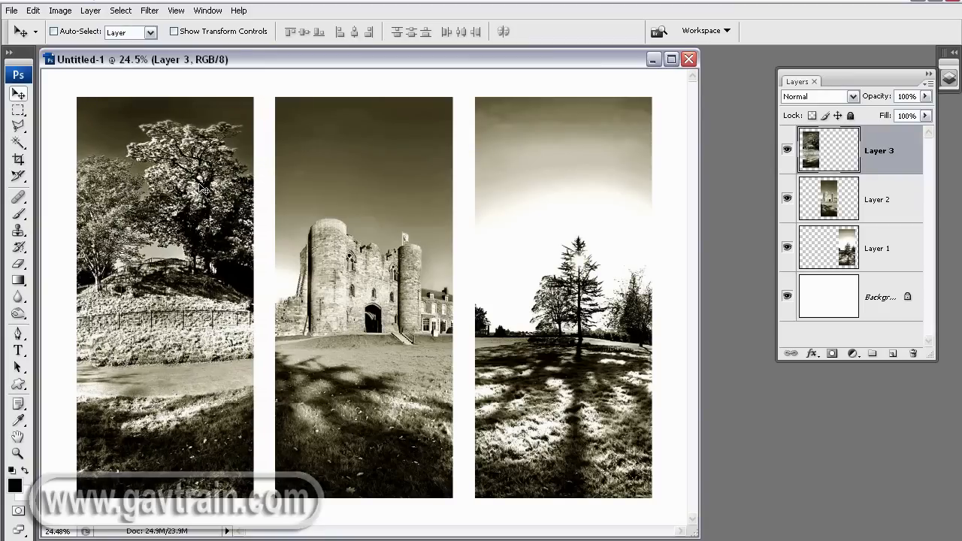
{"action": "mouse_move", "coordinate": [202, 185]}
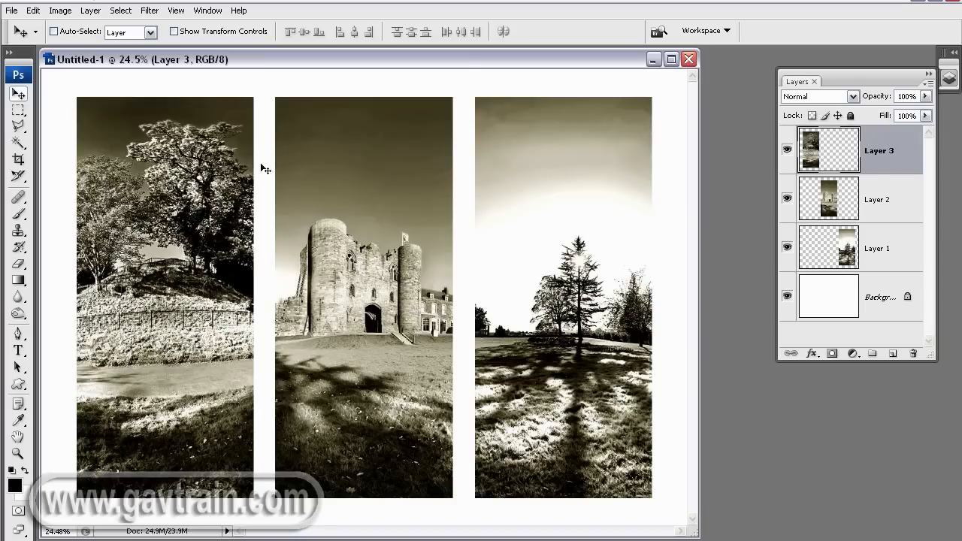
{"action": "mouse_move", "coordinate": [186, 218]}
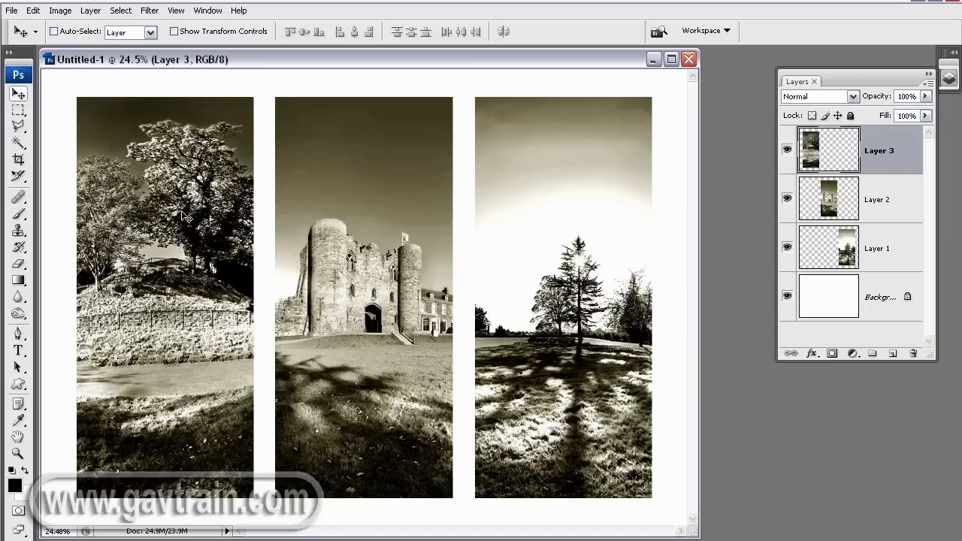
{"action": "mouse_move", "coordinate": [403, 170]}
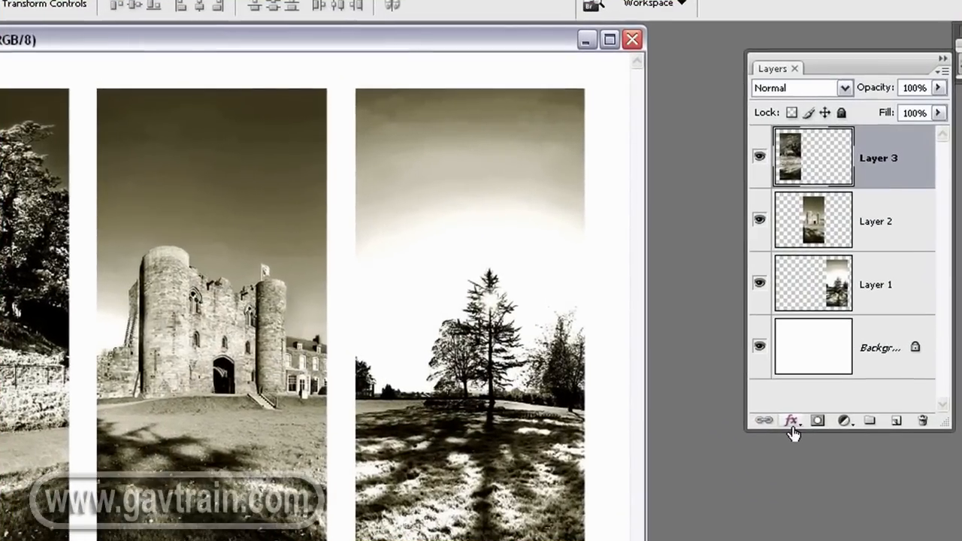
Add a drop shadow to the left panel, offset 20 px at 45° with 20 px size
{"action": "left_click", "coordinate": [790, 421]}
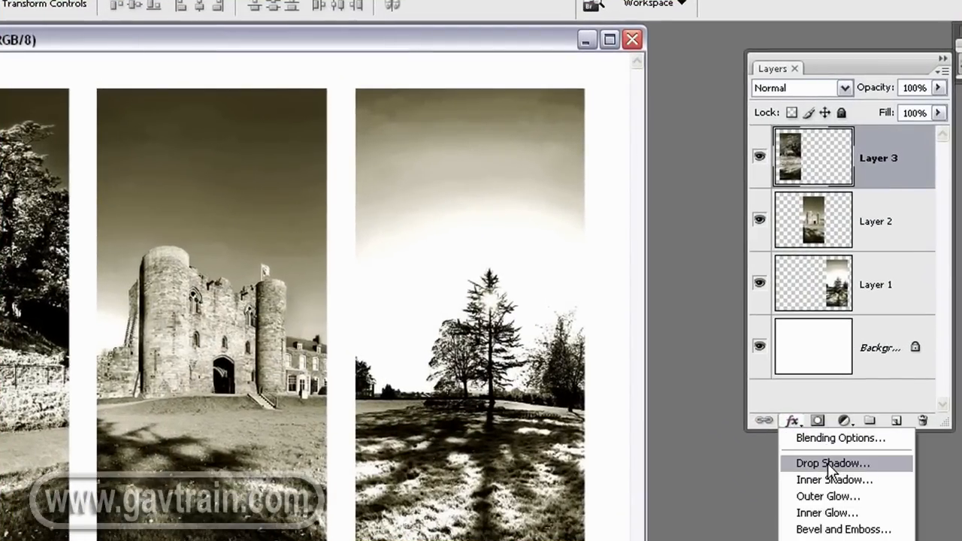
{"action": "left_click", "coordinate": [829, 463]}
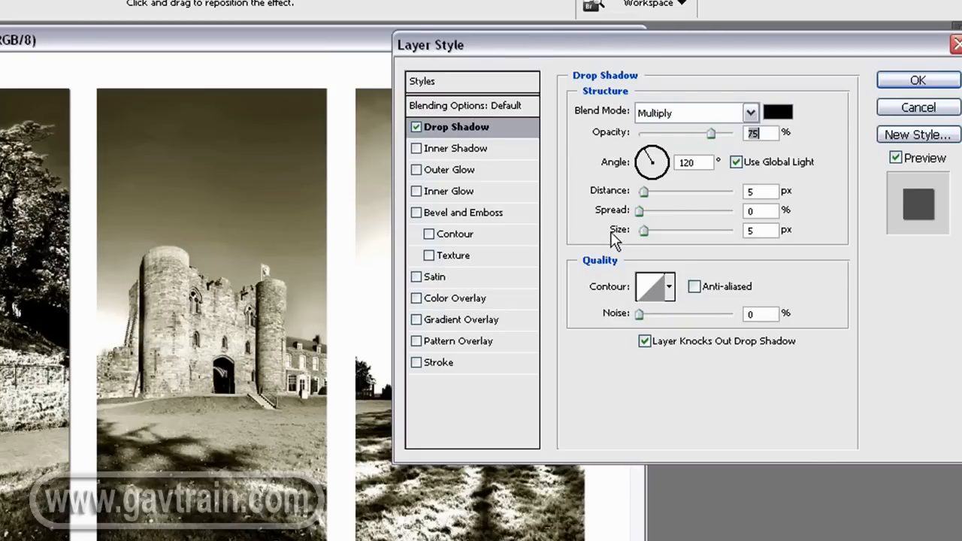
{"action": "left_click_drag", "start_coordinate": [661, 150], "coordinate": [649, 165]}
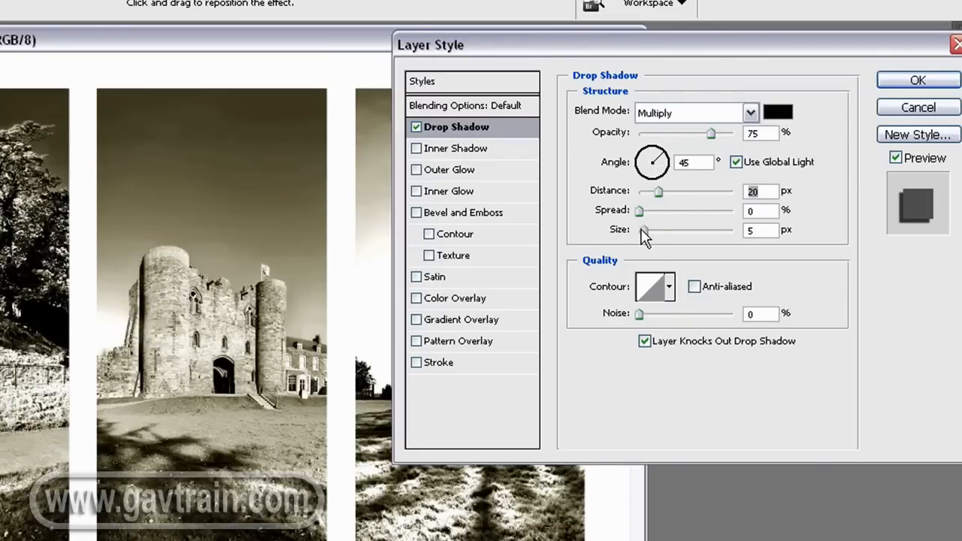
{"action": "left_click_drag", "start_coordinate": [643, 230], "coordinate": [649, 230]}
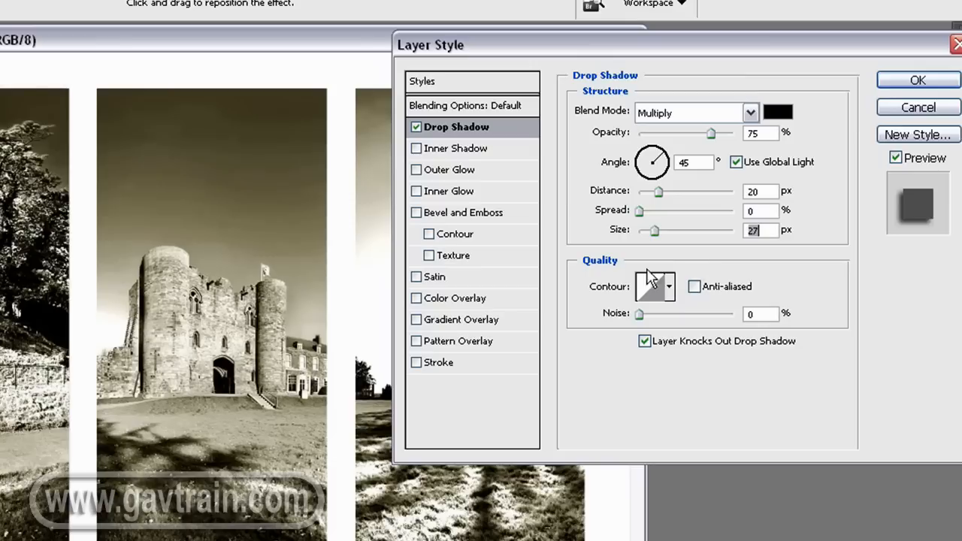
{"action": "left_click", "coordinate": [414, 362]}
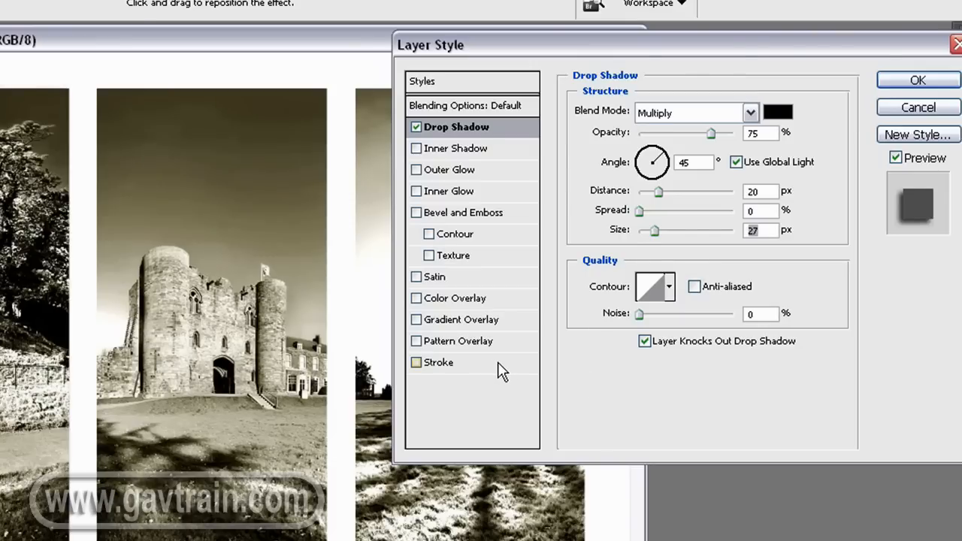
Add a 10 px black stroke border around the panel
{"action": "left_click", "coordinate": [415, 362]}
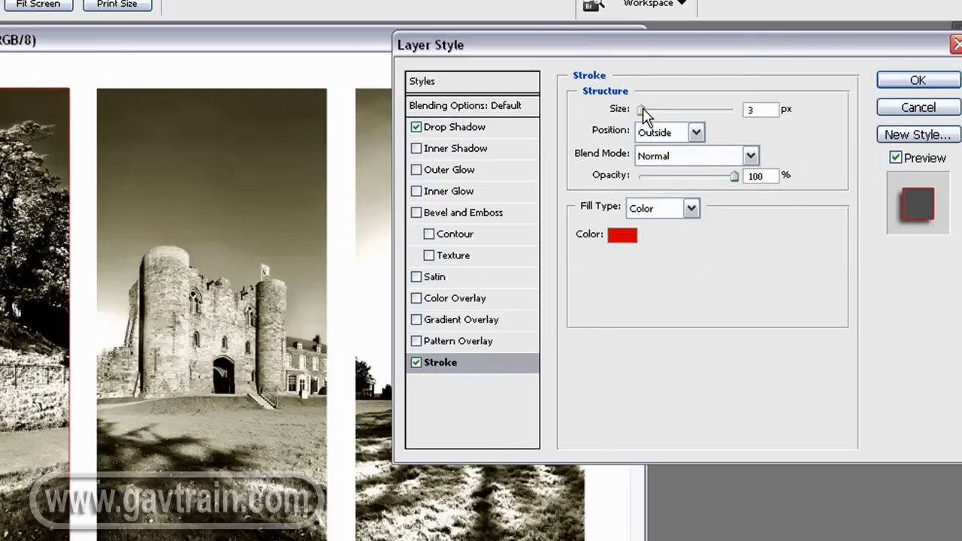
{"action": "left_click_drag", "start_coordinate": [640, 110], "coordinate": [649, 110]}
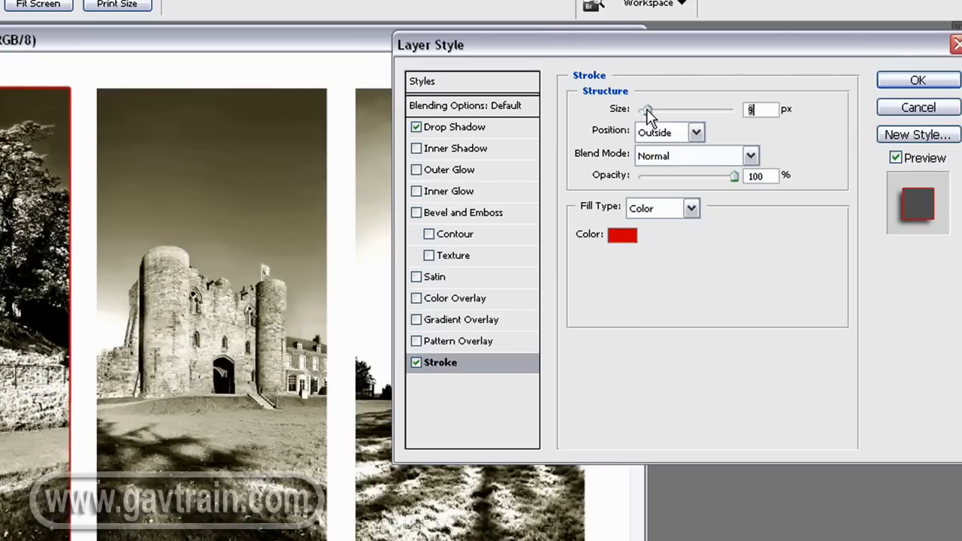
{"action": "left_click", "coordinate": [695, 132]}
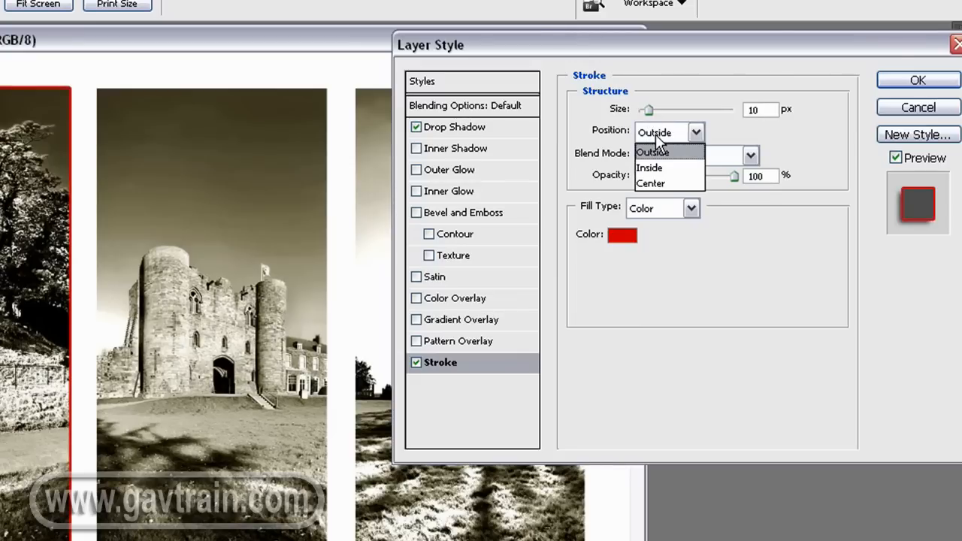
{"action": "left_click", "coordinate": [622, 235]}
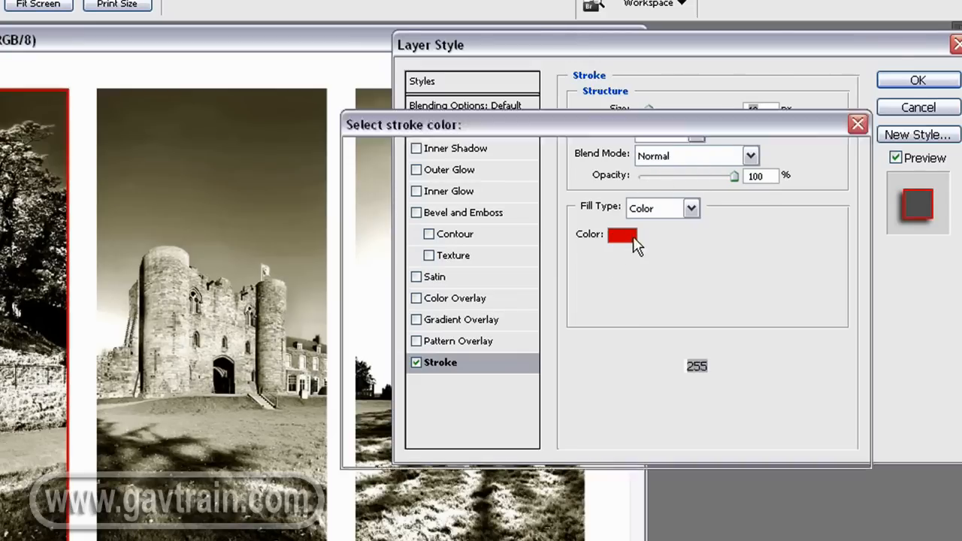
{"action": "left_click", "coordinate": [620, 235]}
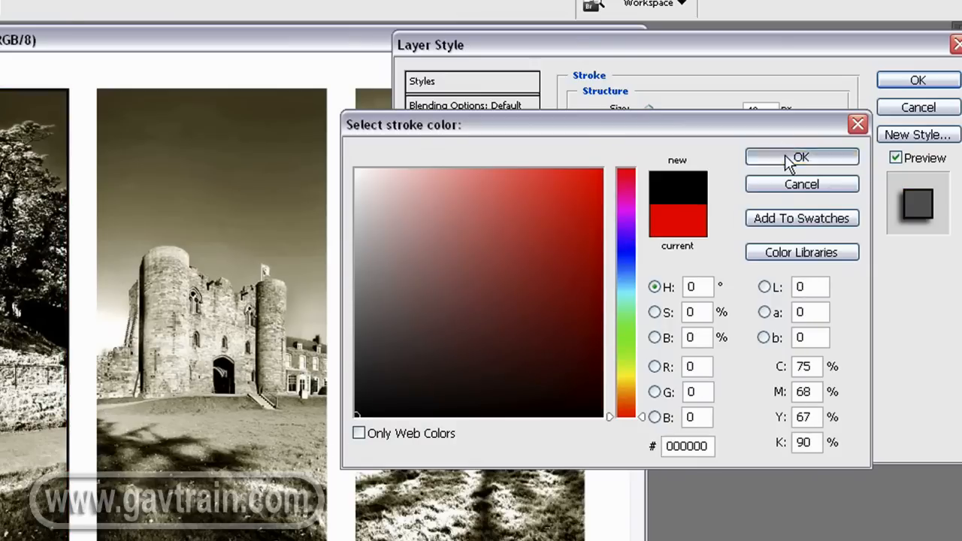
{"action": "left_click", "coordinate": [801, 158]}
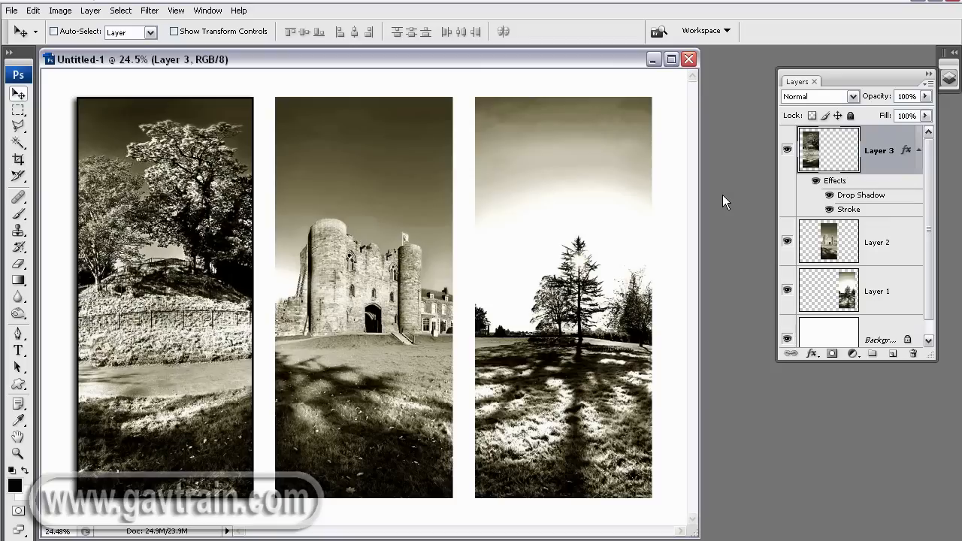
{"action": "mouse_move", "coordinate": [739, 198]}
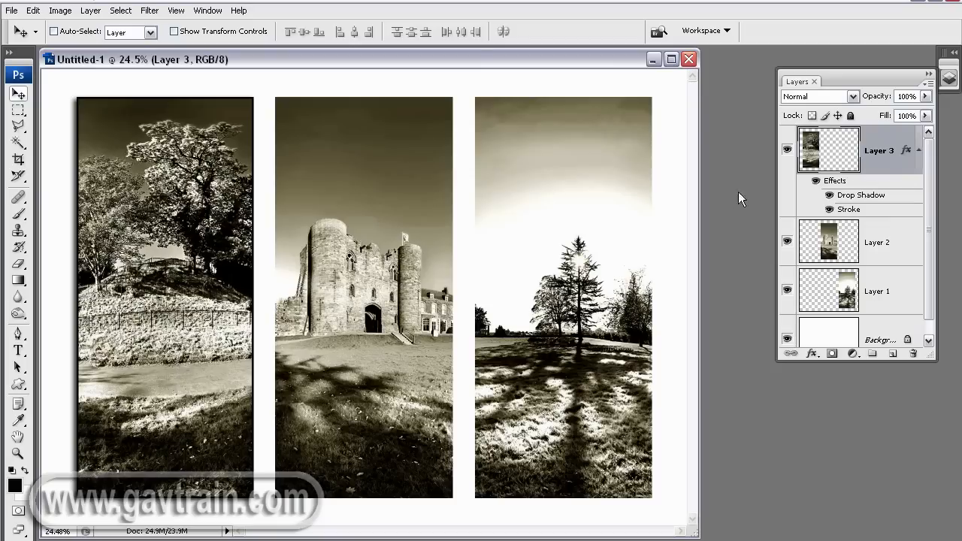
{"action": "mouse_move", "coordinate": [908, 160]}
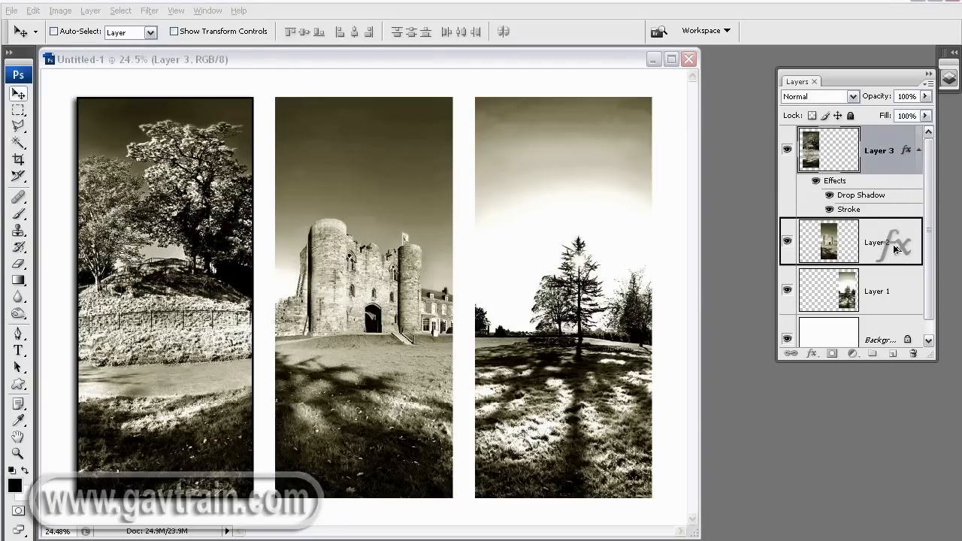
Duplicate Layer 3's drop shadow and black stroke effects onto Layer 2 and Layer 1
{"action": "left_click", "coordinate": [904, 241]}
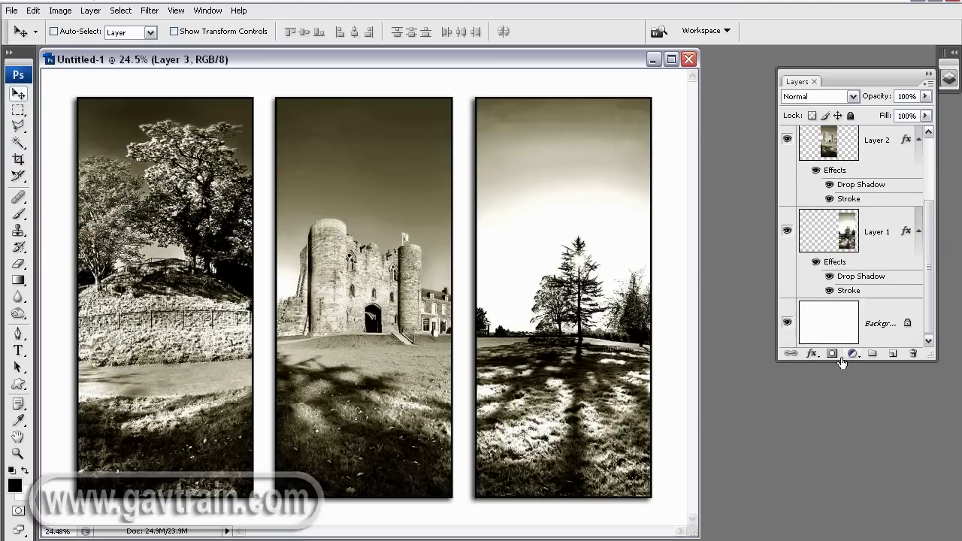
{"action": "left_click", "coordinate": [875, 232]}
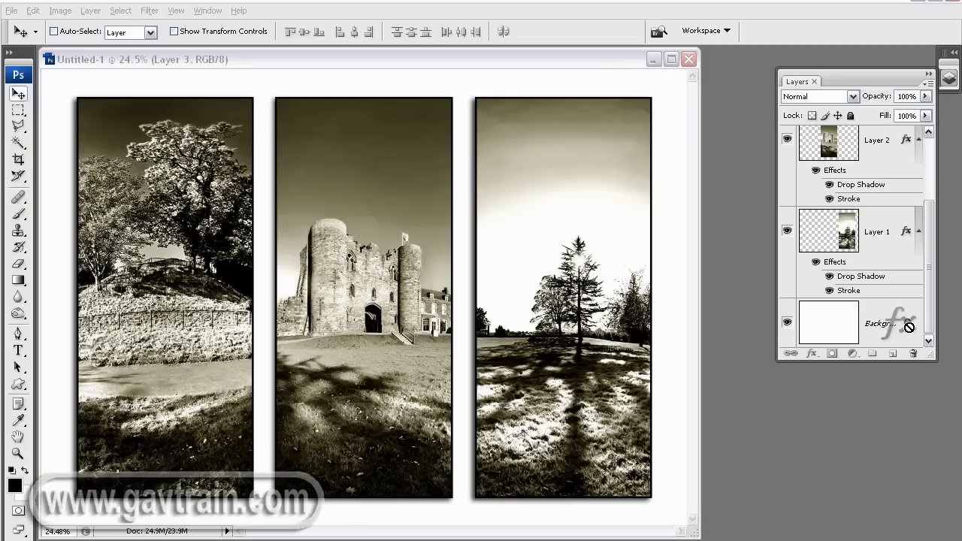
{"action": "left_click", "coordinate": [876, 232]}
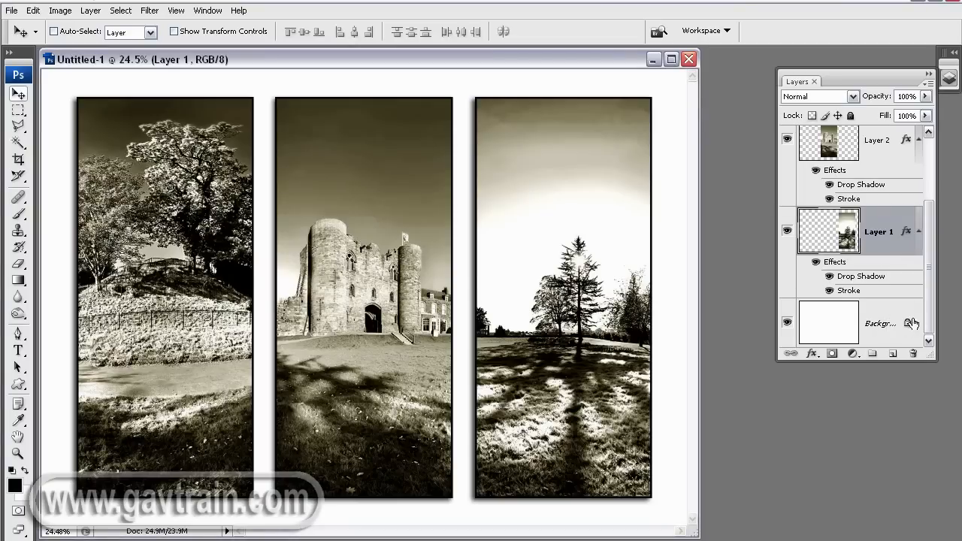
{"action": "mouse_move", "coordinate": [893, 295]}
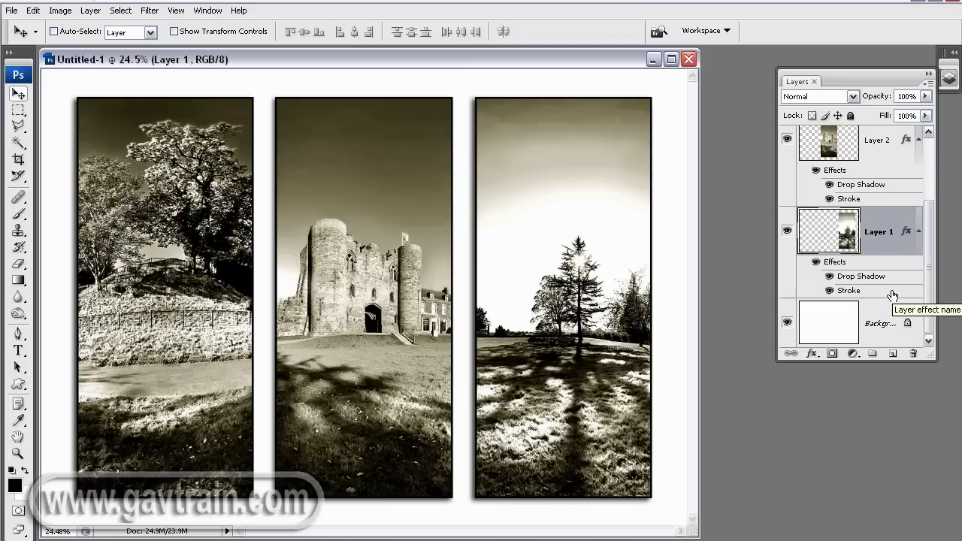
{"action": "mouse_move", "coordinate": [892, 295]}
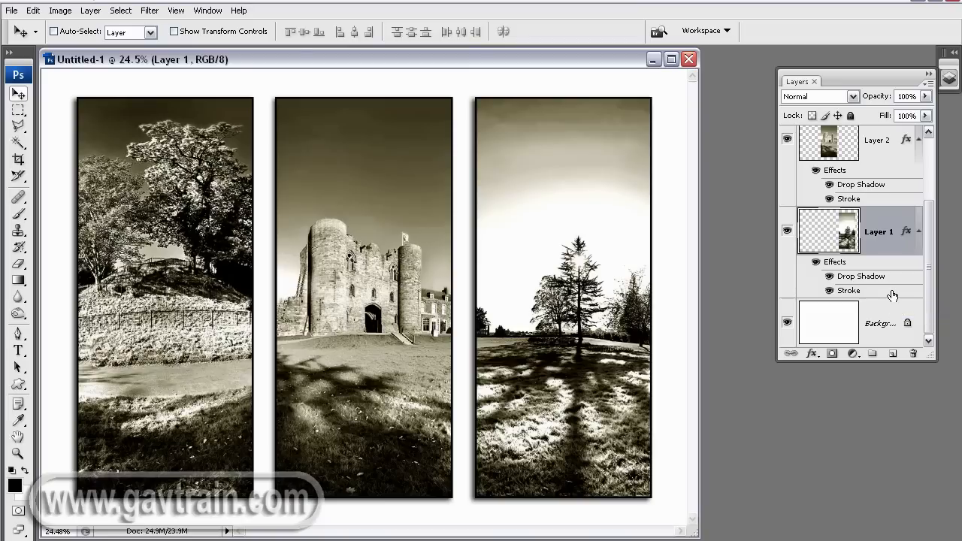
Convert the white Background into editable Layer 0 and maximise the document window
{"action": "left_click", "coordinate": [828, 322]}
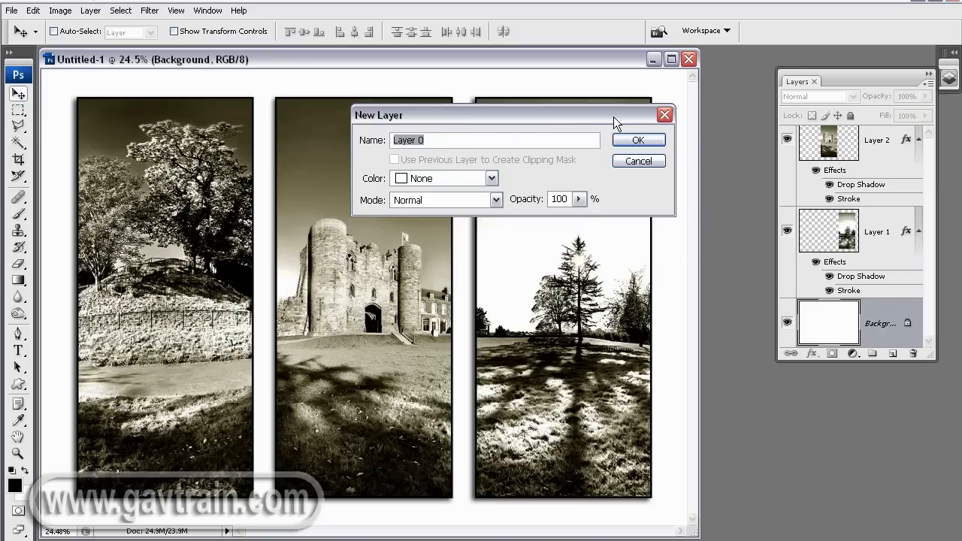
{"action": "left_click", "coordinate": [637, 140]}
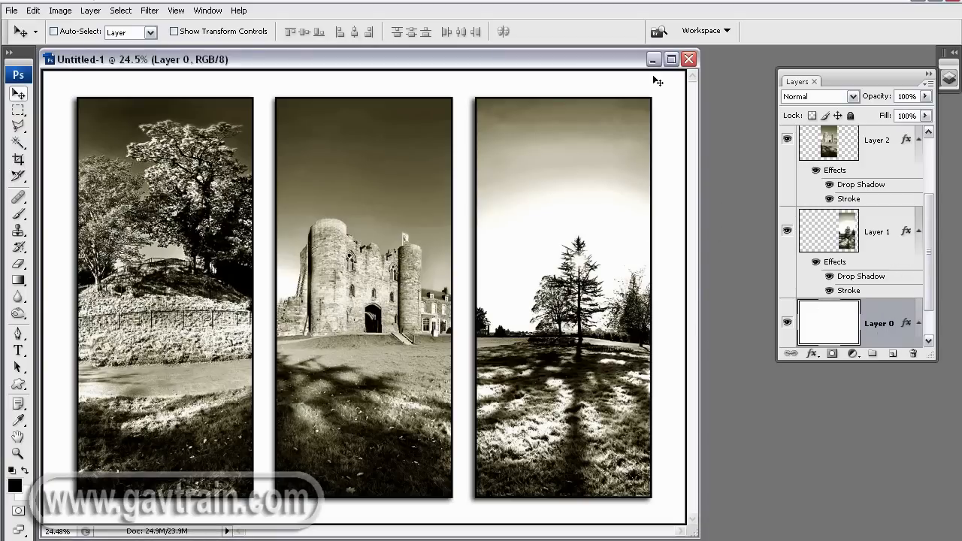
{"action": "left_click", "coordinate": [670, 58]}
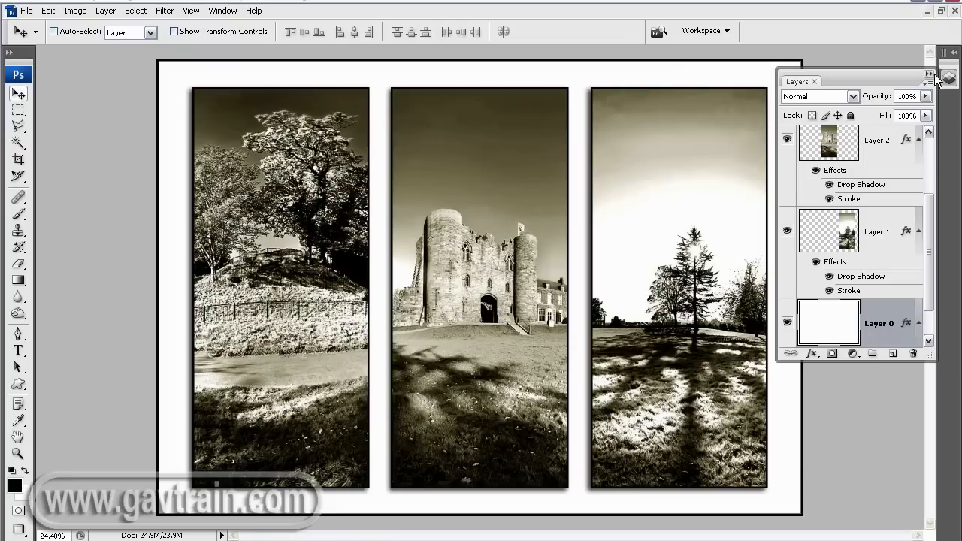